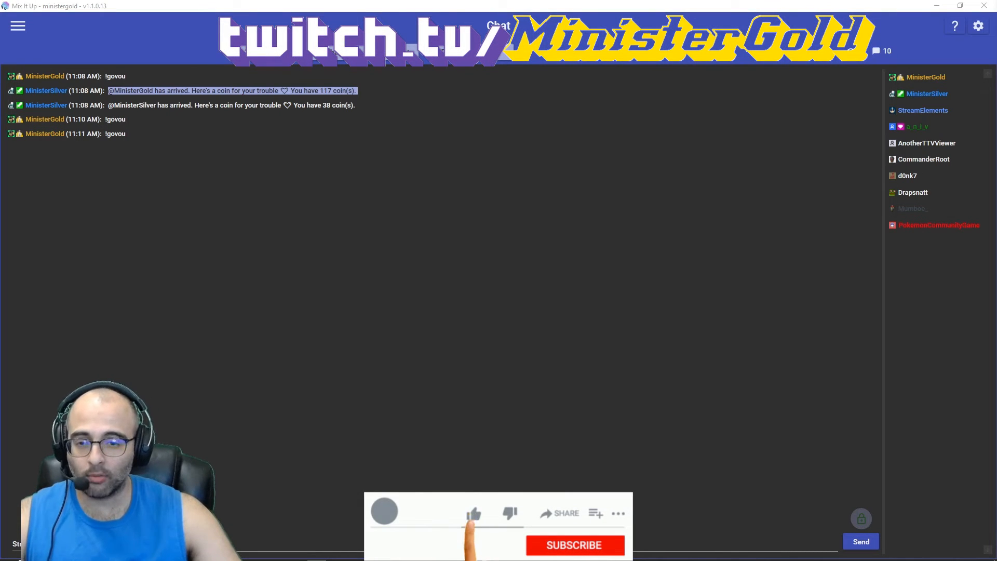
- Bring up Mix It Up's section navigation menu from the Chat page
{"action": "left_click", "coordinate": [574, 545]}
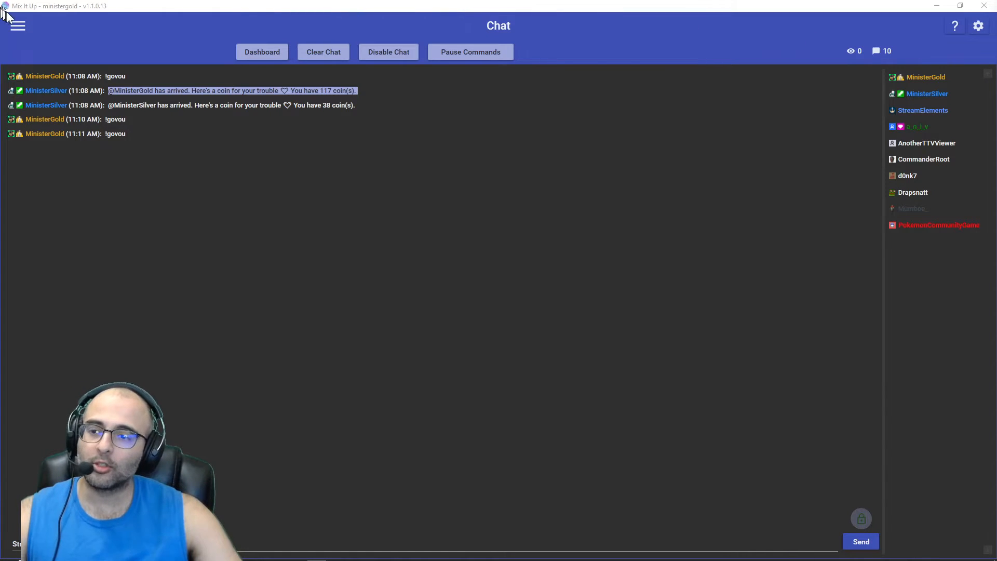
{"action": "left_click", "coordinate": [17, 25]}
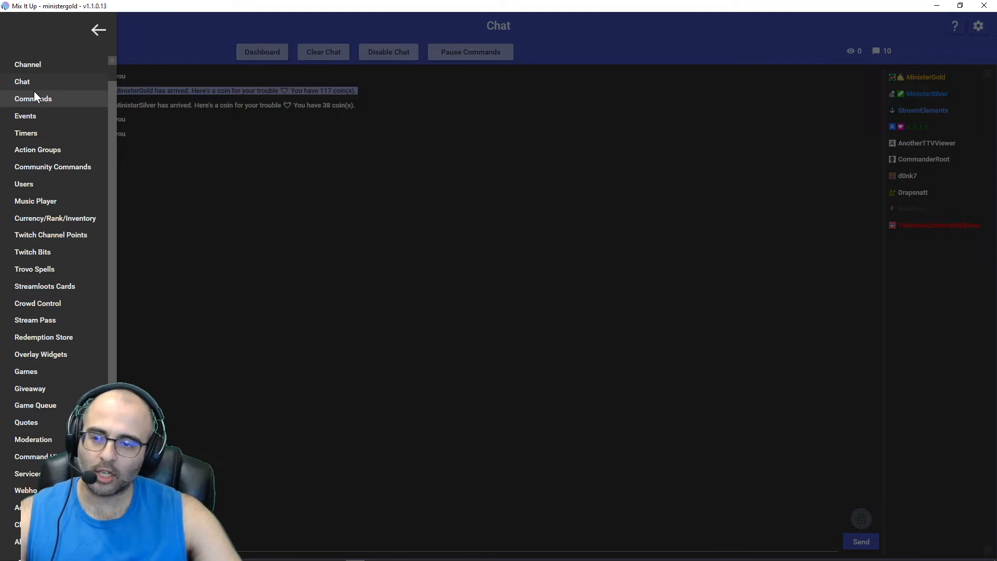
{"action": "left_click", "coordinate": [24, 184]}
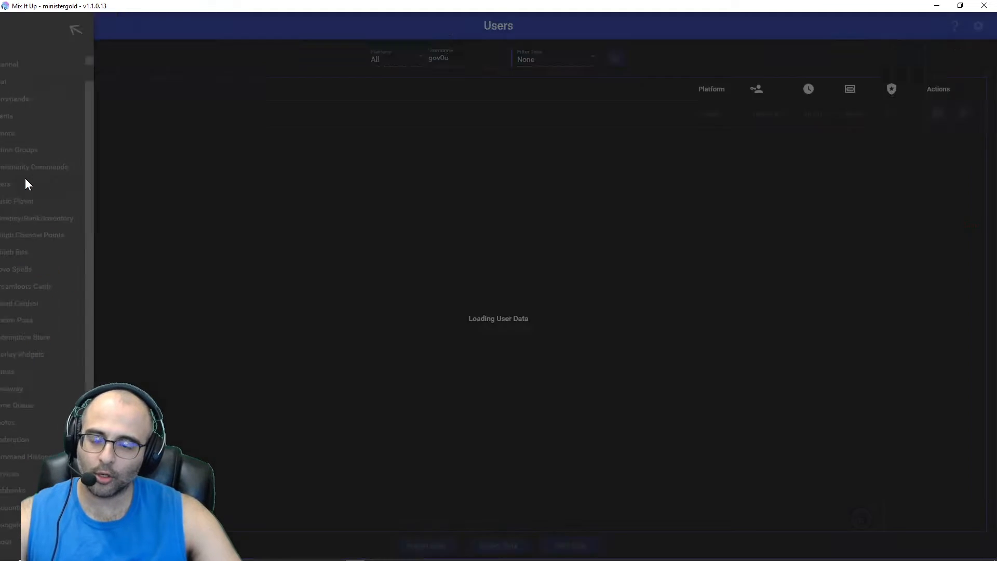
{"action": "left_click", "coordinate": [614, 58]}
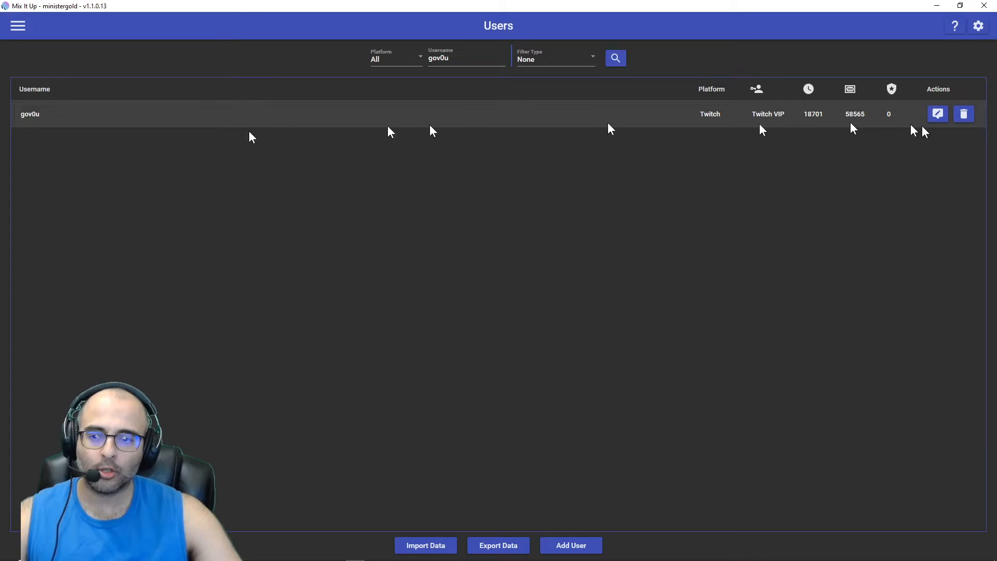
{"action": "mouse_move", "coordinate": [58, 134]}
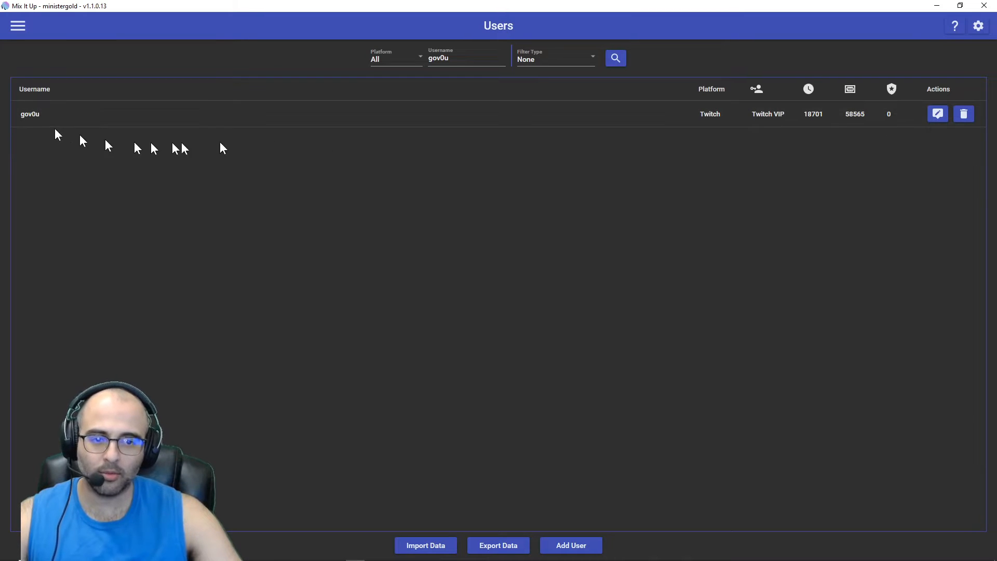
{"action": "left_click", "coordinate": [937, 114]}
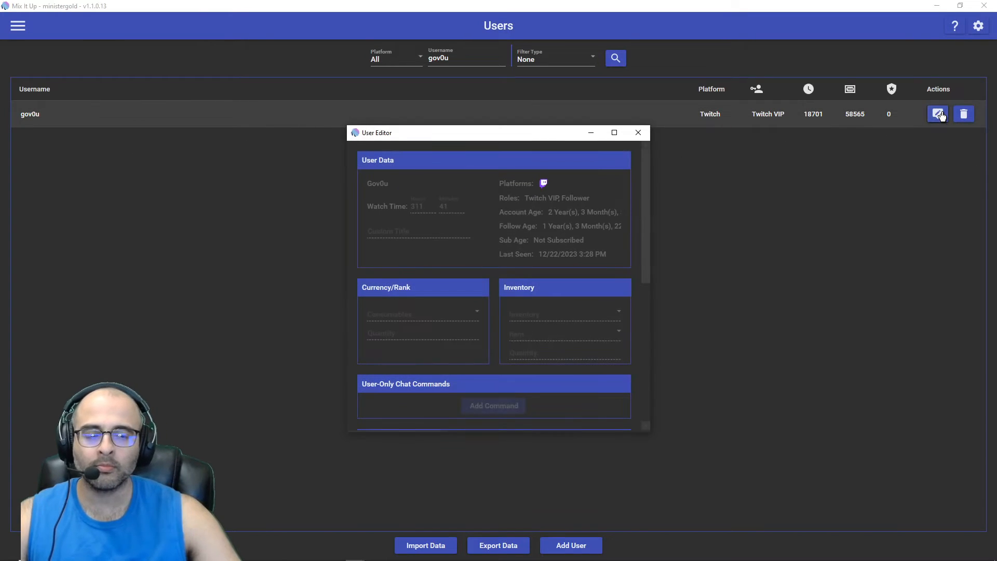
{"action": "scroll", "scroll_direction": "down", "scroll_amount": 3}
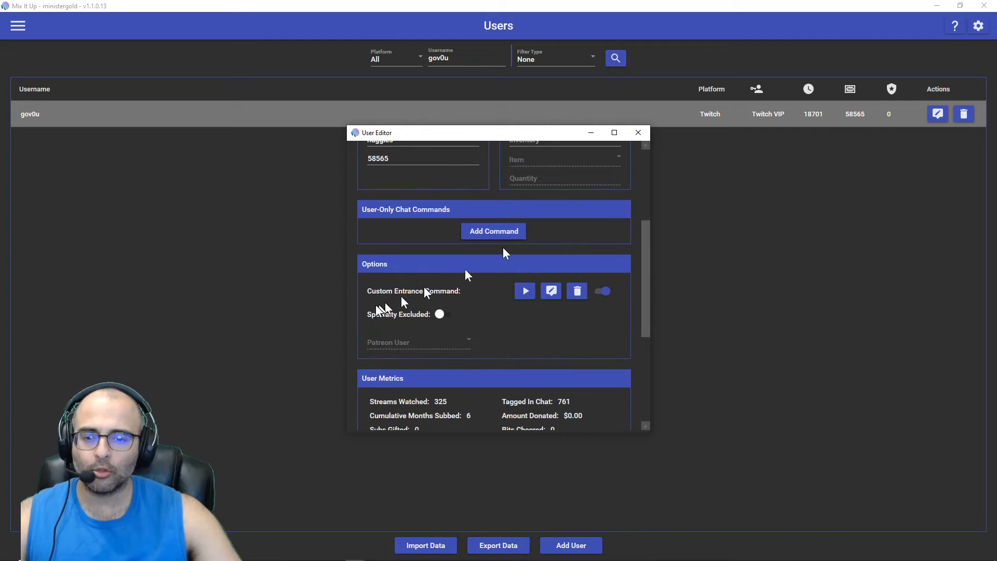
{"action": "mouse_move", "coordinate": [486, 302]}
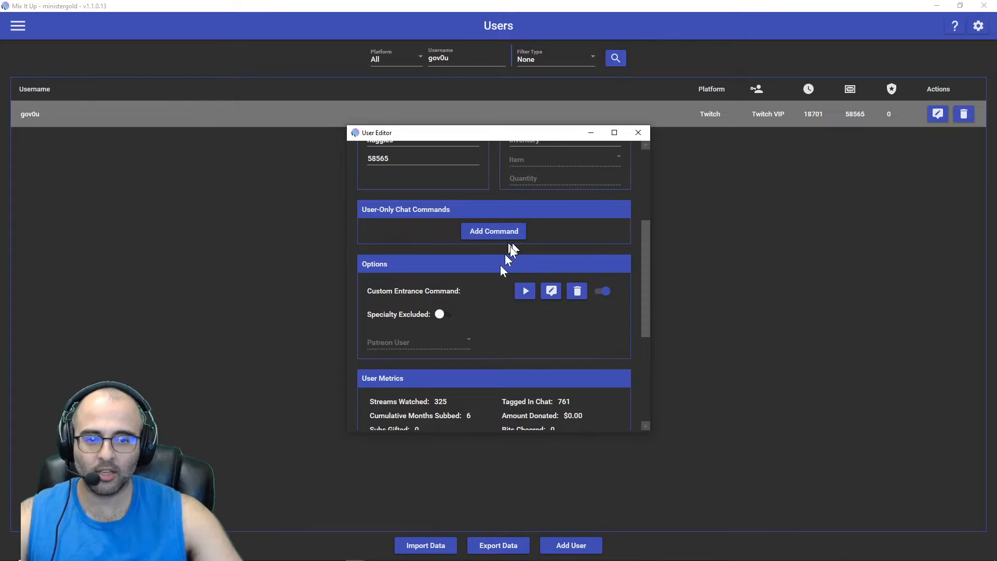
{"action": "left_click", "coordinate": [550, 291]}
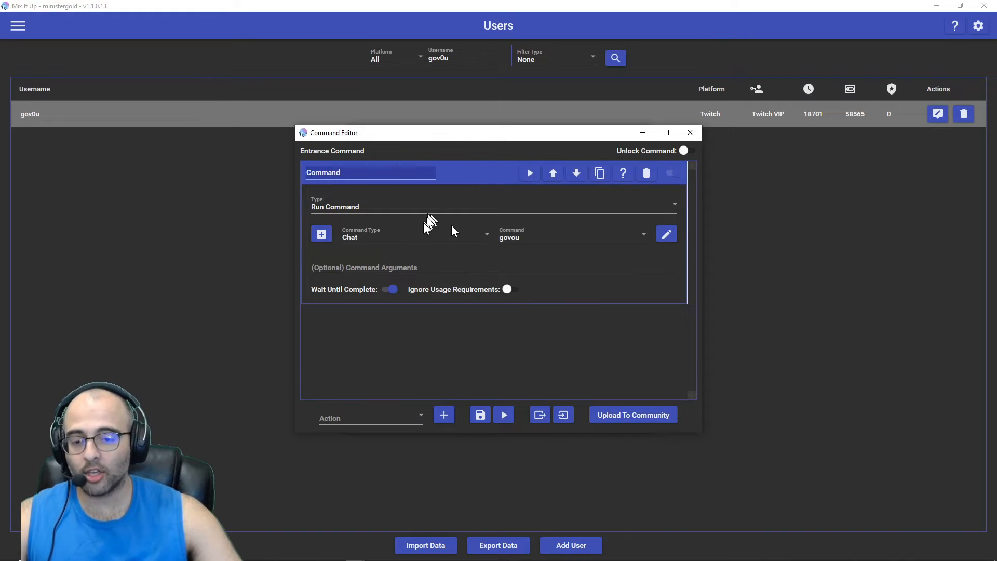
- Add an Input (keyboard and mouse) action to the entrance command, delete it again, and close both editors
{"action": "left_click", "coordinate": [414, 237]}
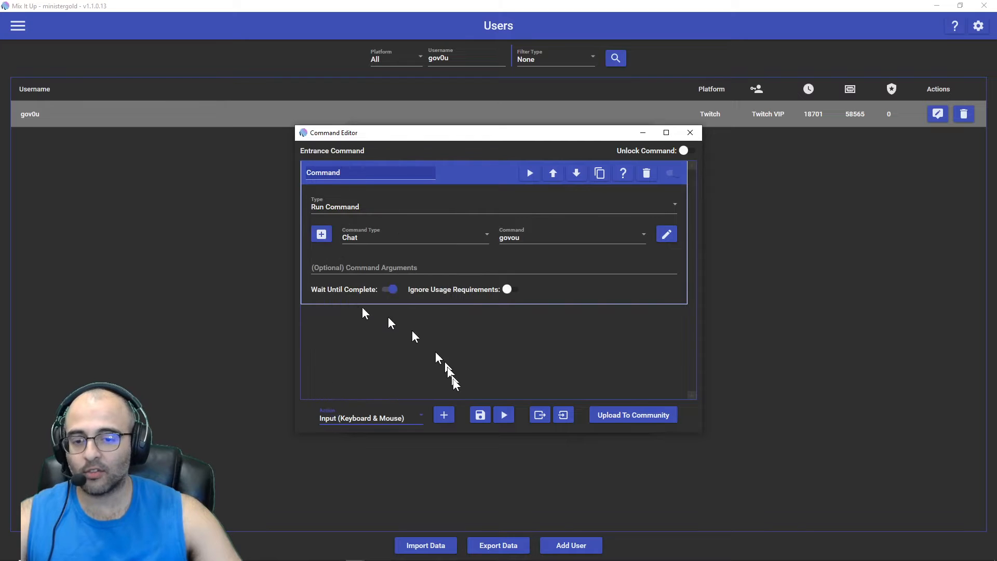
{"action": "left_click", "coordinate": [444, 414]}
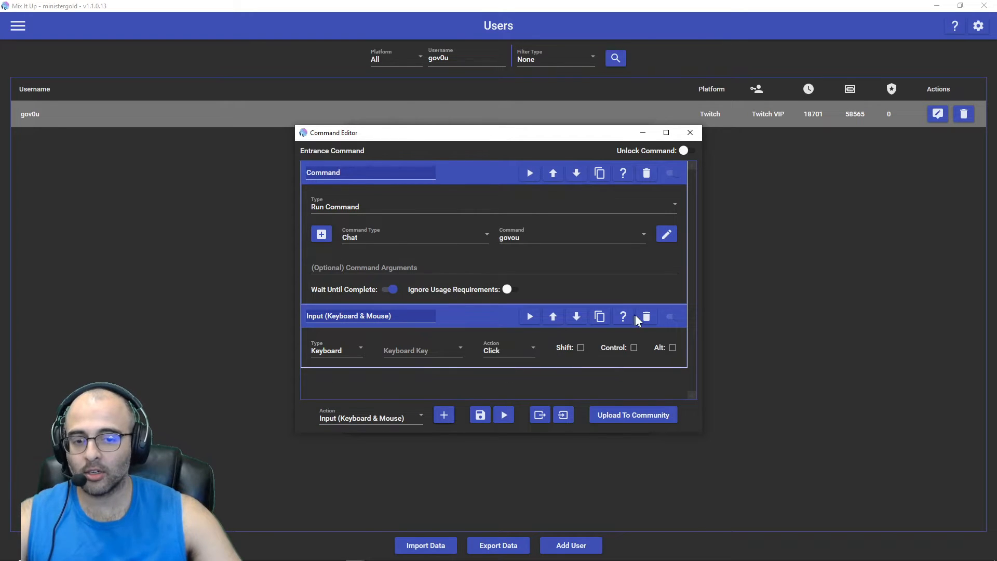
{"action": "left_click", "coordinate": [645, 315]}
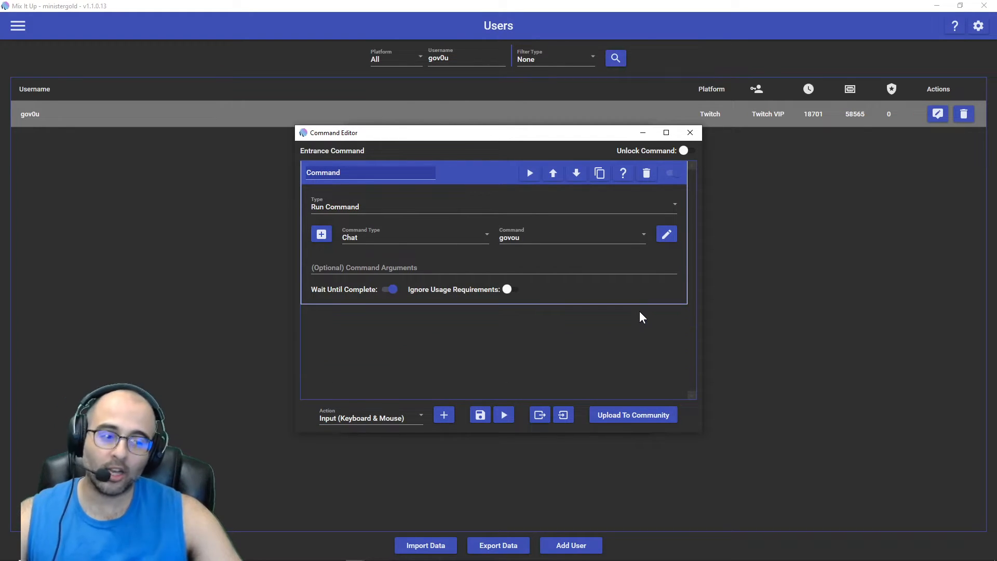
{"action": "mouse_move", "coordinate": [638, 310]}
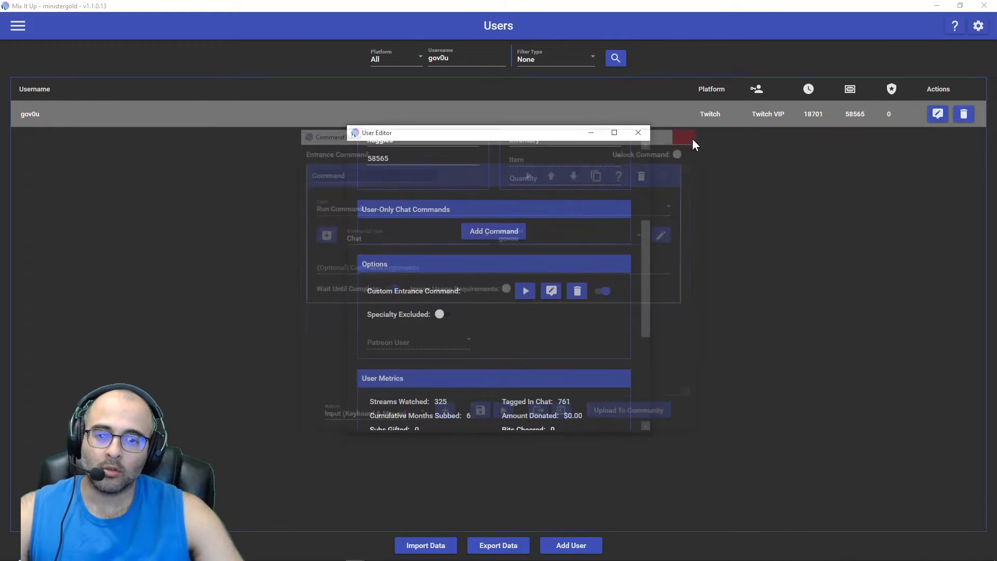
{"action": "left_click", "coordinate": [637, 133]}
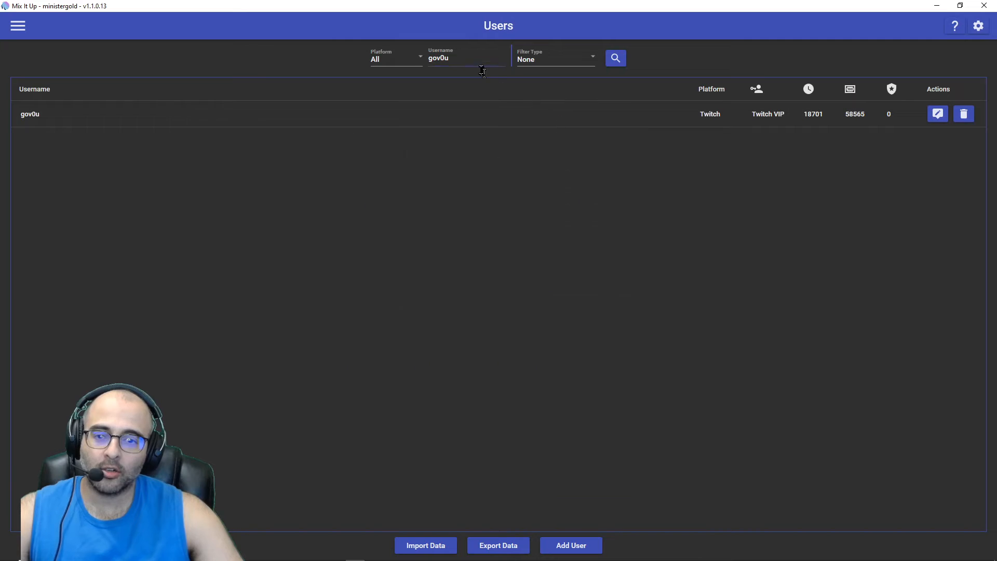
- Clear the username filter and search the Users list for 'gov0'
{"action": "key", "text": "Backspace"}
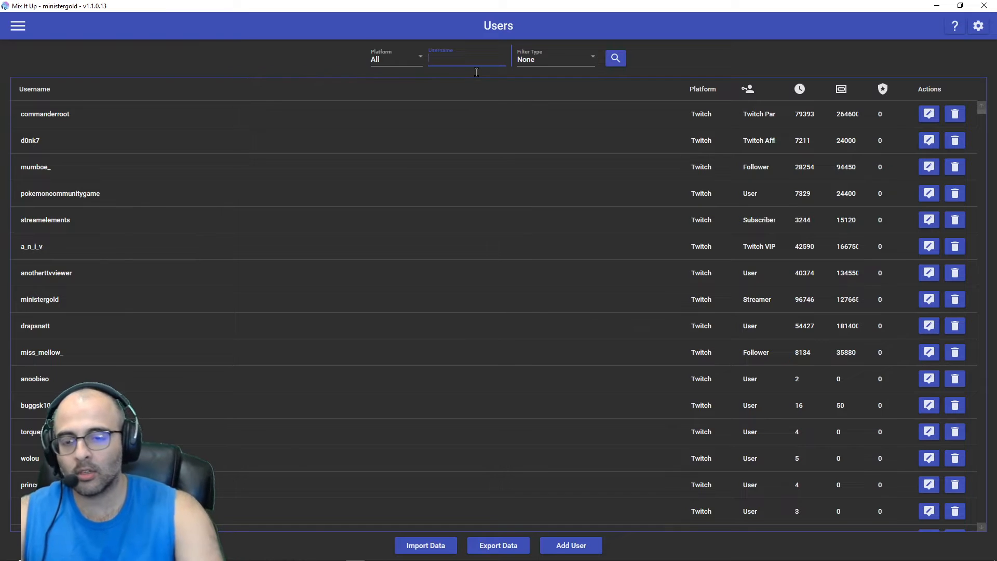
{"action": "type", "text": "gov0"}
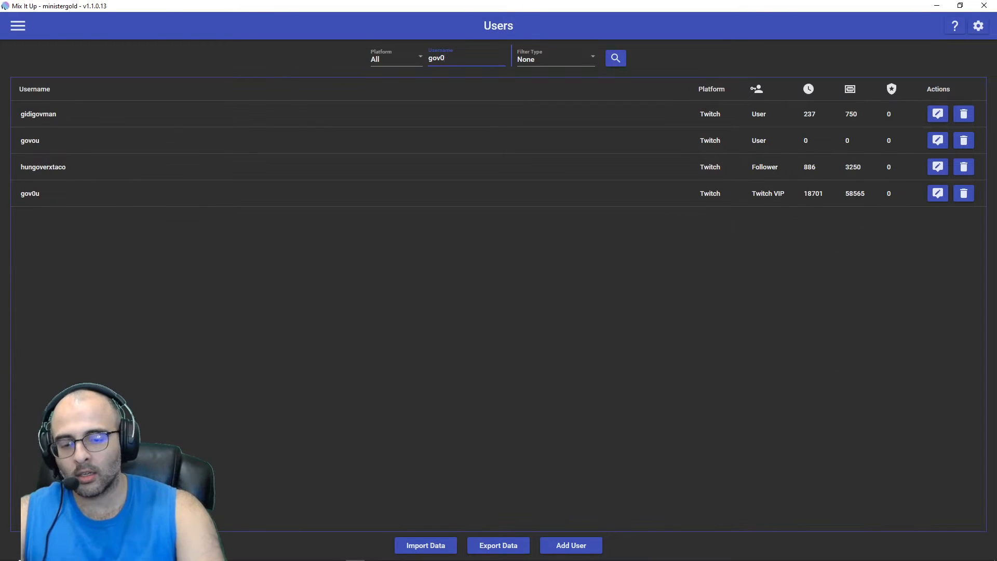
{"action": "left_click", "coordinate": [614, 58]}
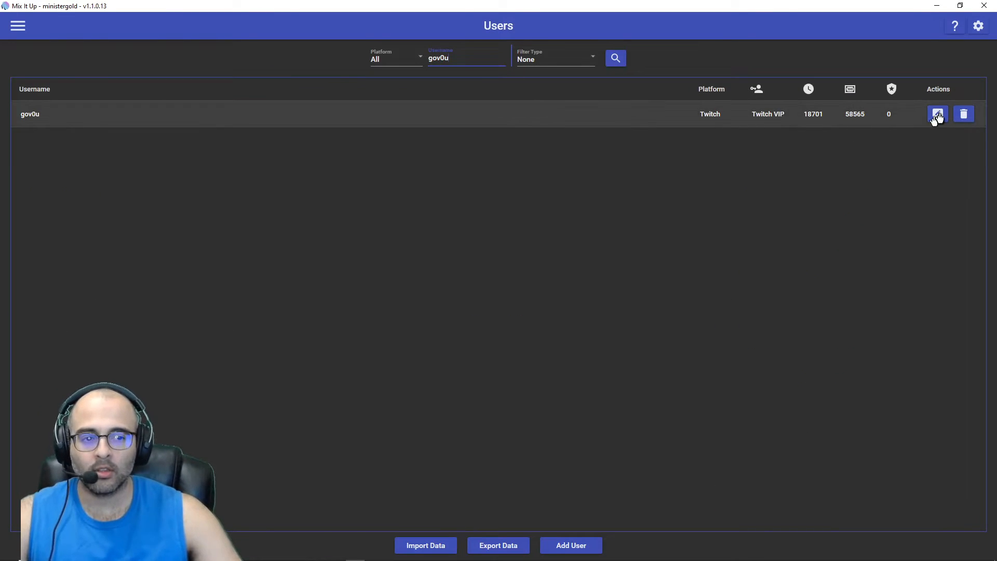
{"action": "left_click", "coordinate": [937, 114]}
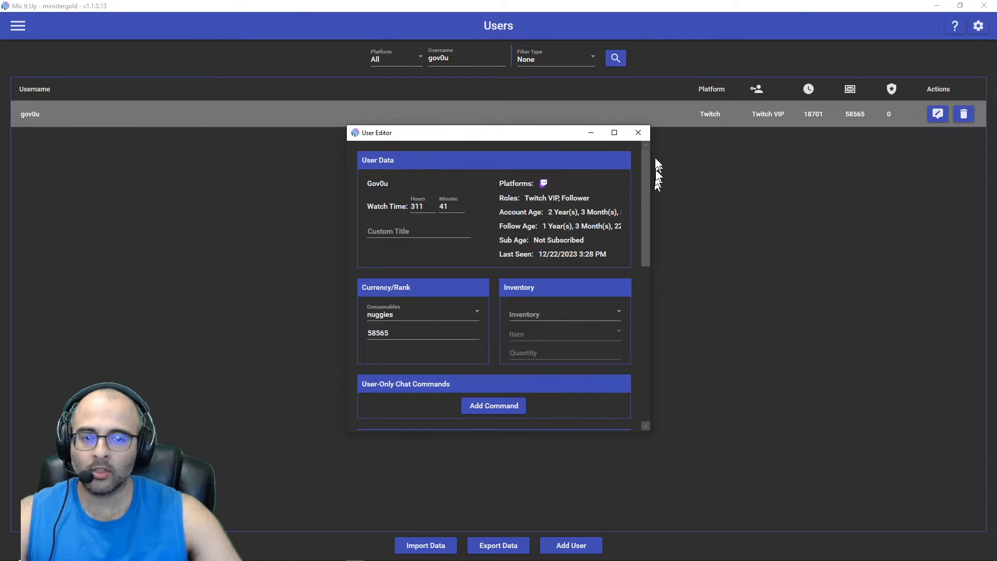
{"action": "left_click", "coordinate": [637, 132]}
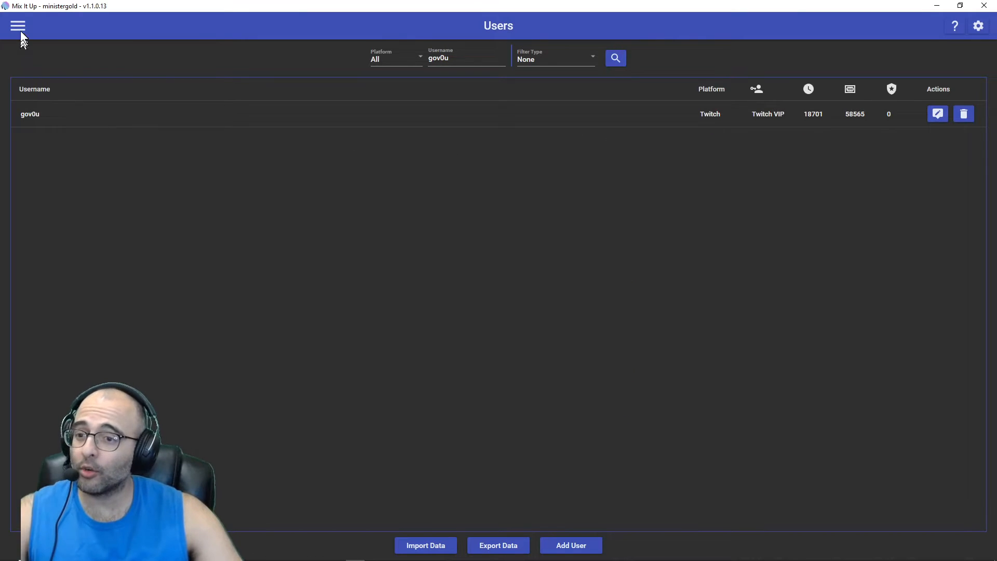
{"action": "left_click", "coordinate": [18, 25]}
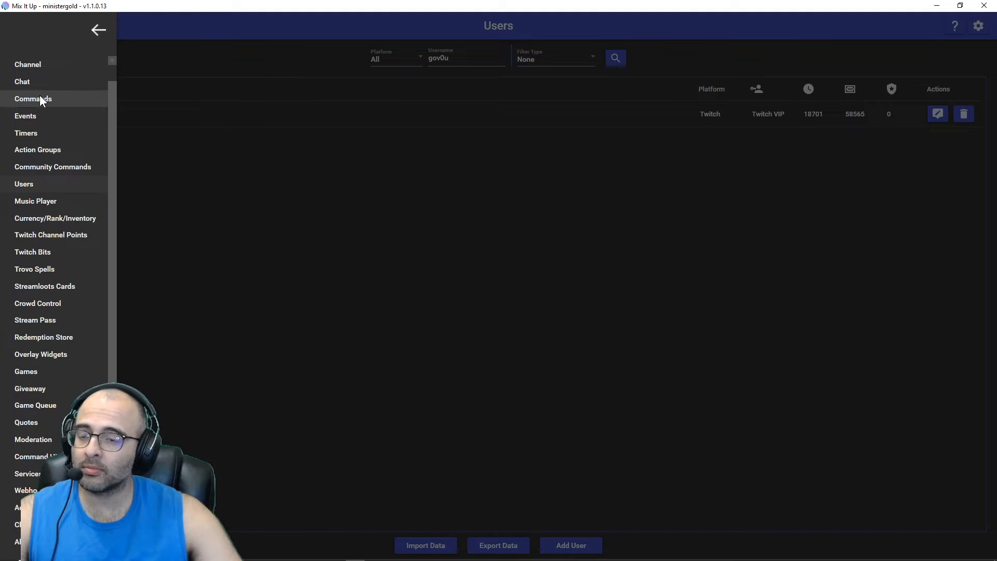
- On Commands, filter by 'govou' and start editing the govou command
{"action": "left_click", "coordinate": [33, 99]}
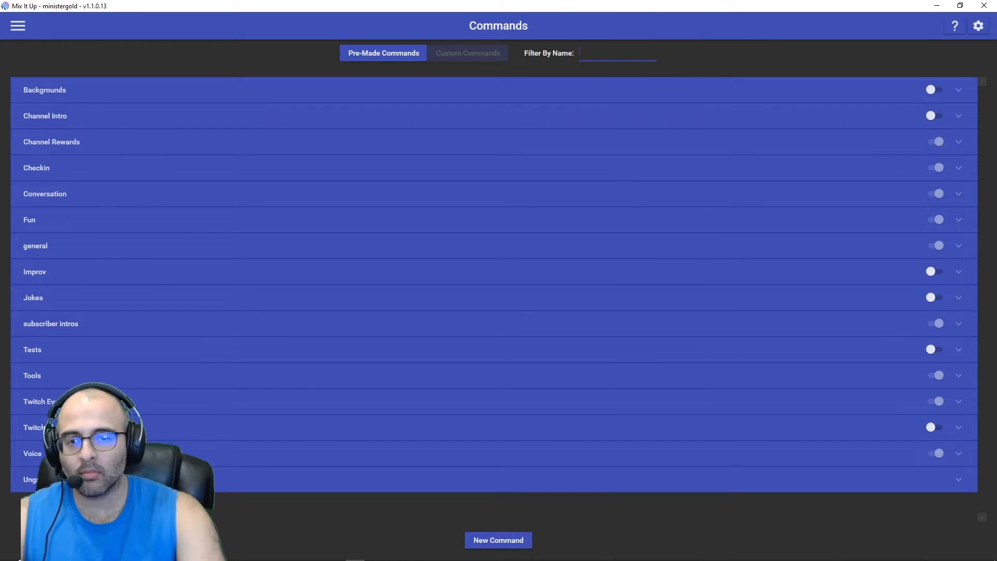
{"action": "type", "text": "govou"}
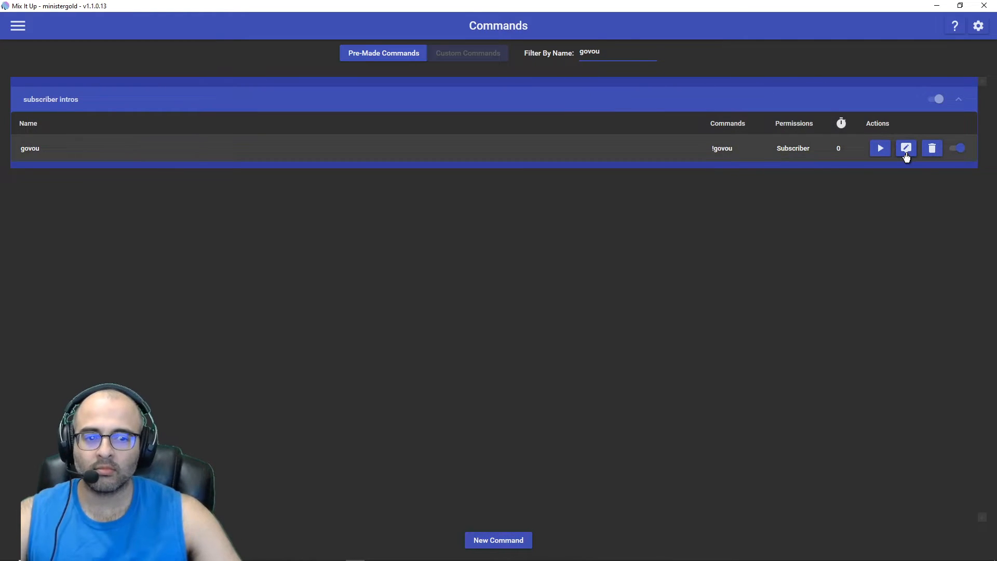
{"action": "mouse_move", "coordinate": [906, 148]}
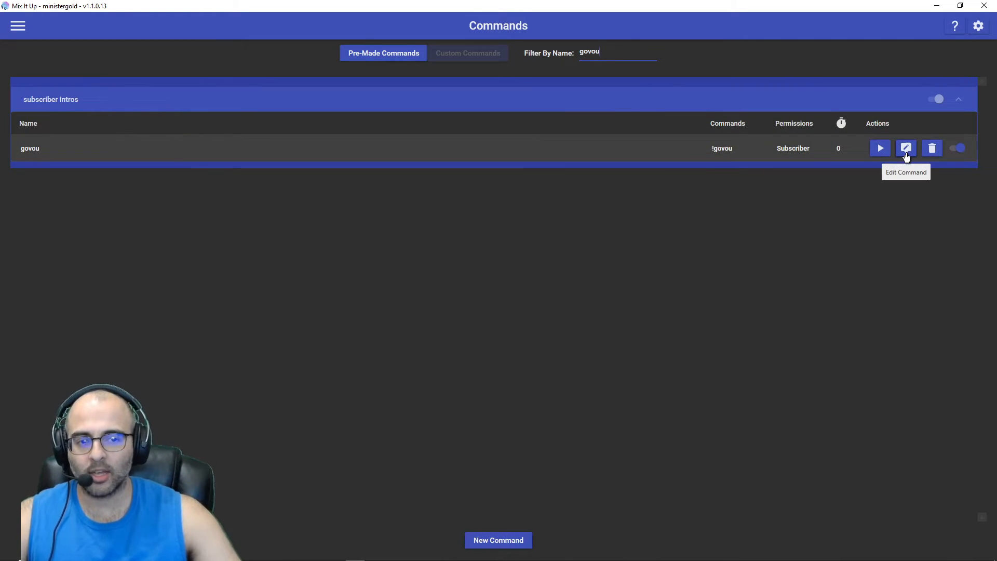
{"action": "mouse_move", "coordinate": [728, 248]}
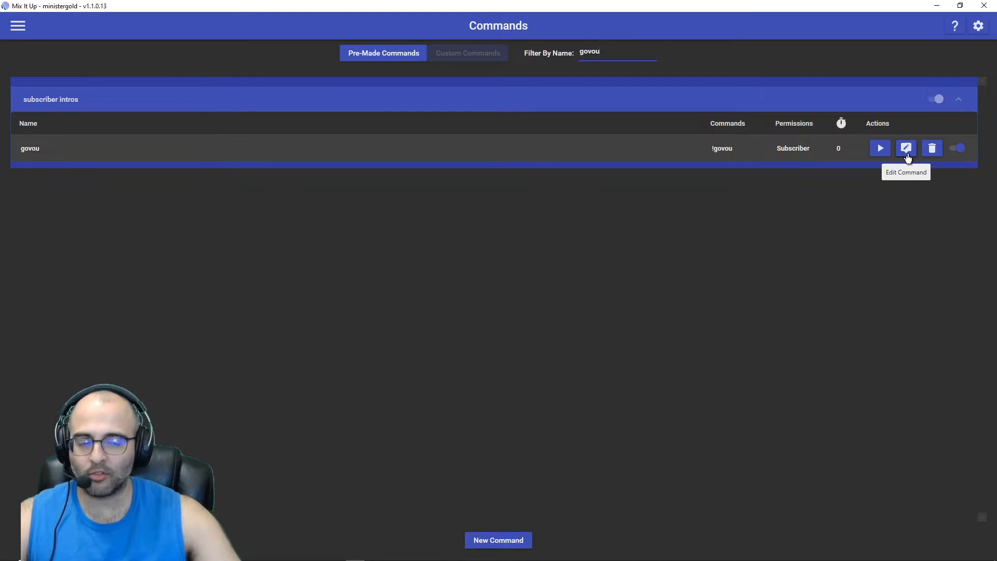
{"action": "mouse_move", "coordinate": [880, 149]}
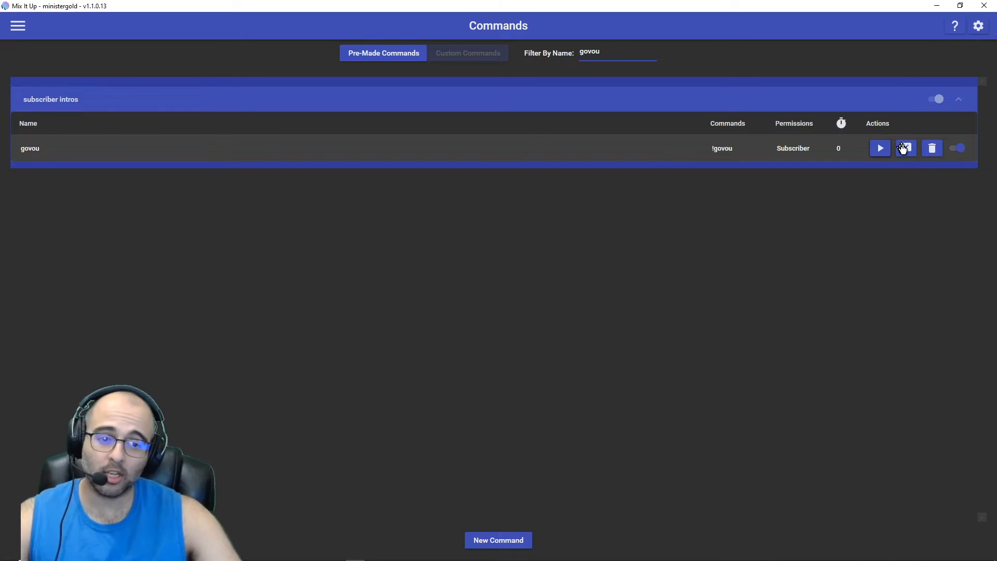
{"action": "mouse_move", "coordinate": [905, 149]}
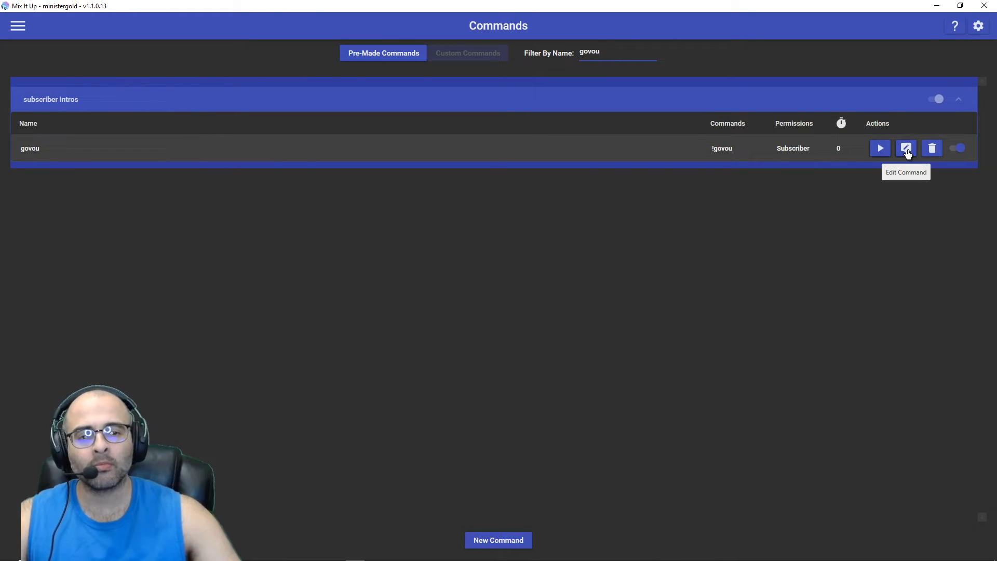
{"action": "left_click", "coordinate": [905, 148]}
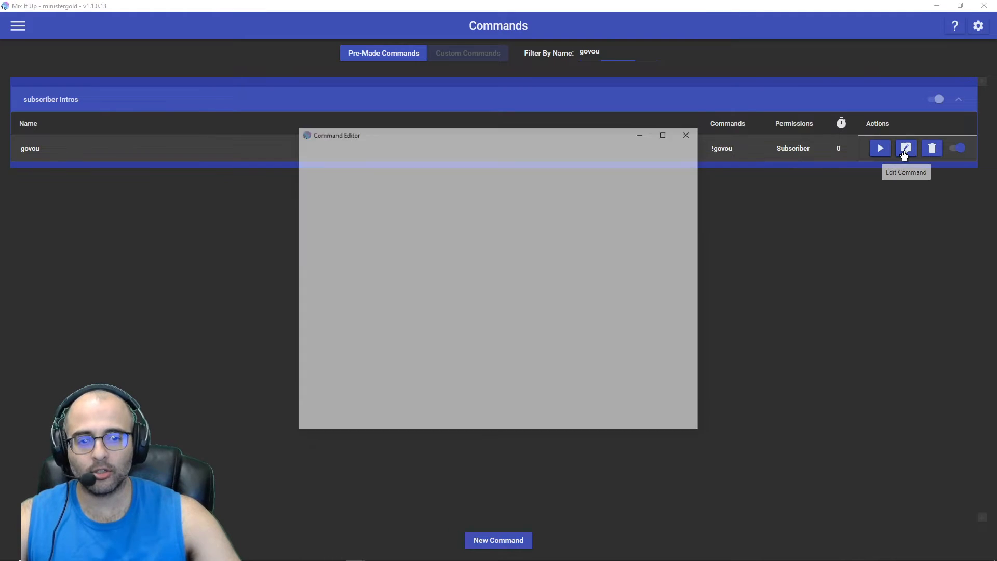
{"action": "left_click", "coordinate": [906, 147]}
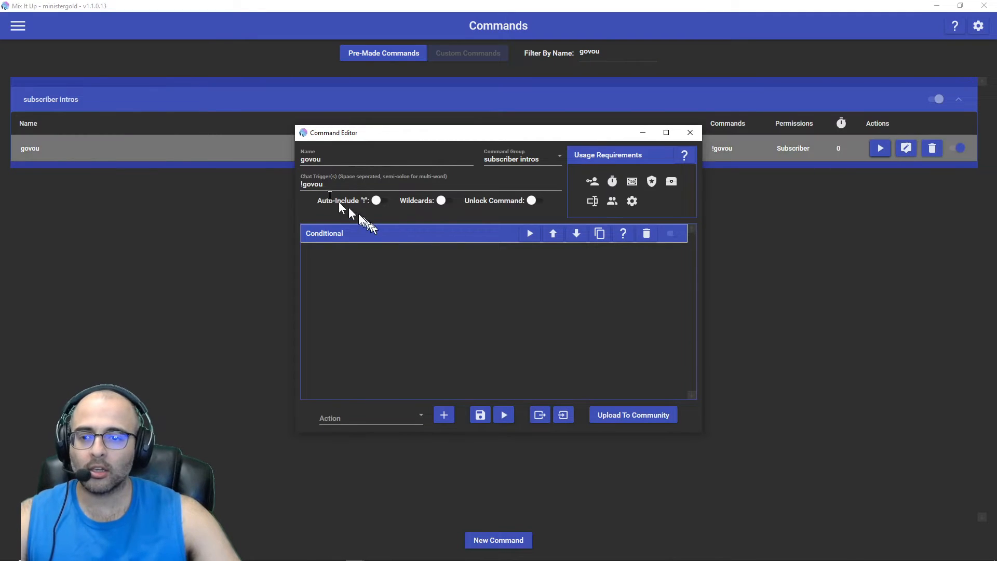
{"action": "mouse_move", "coordinate": [593, 182]}
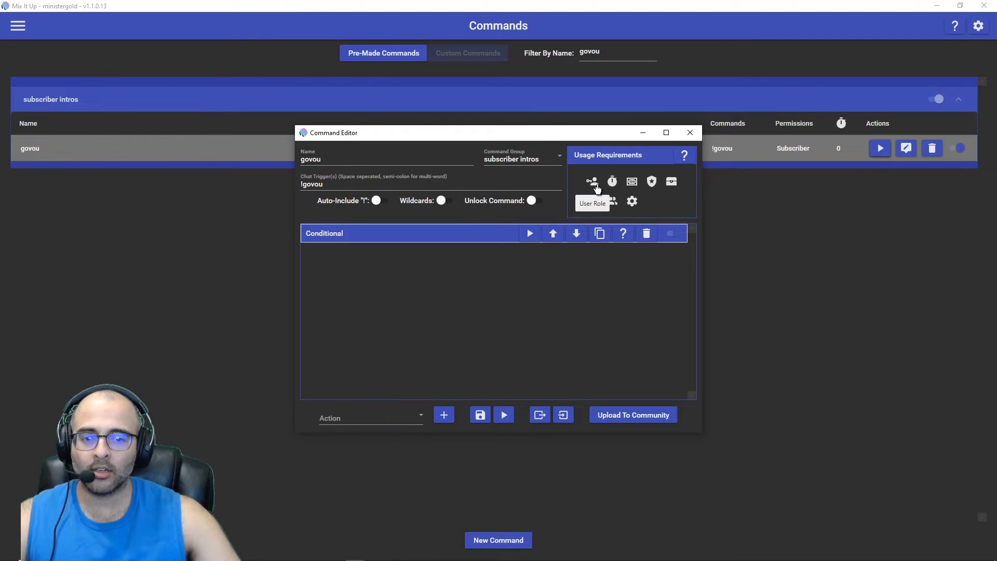
{"action": "left_click", "coordinate": [591, 181]}
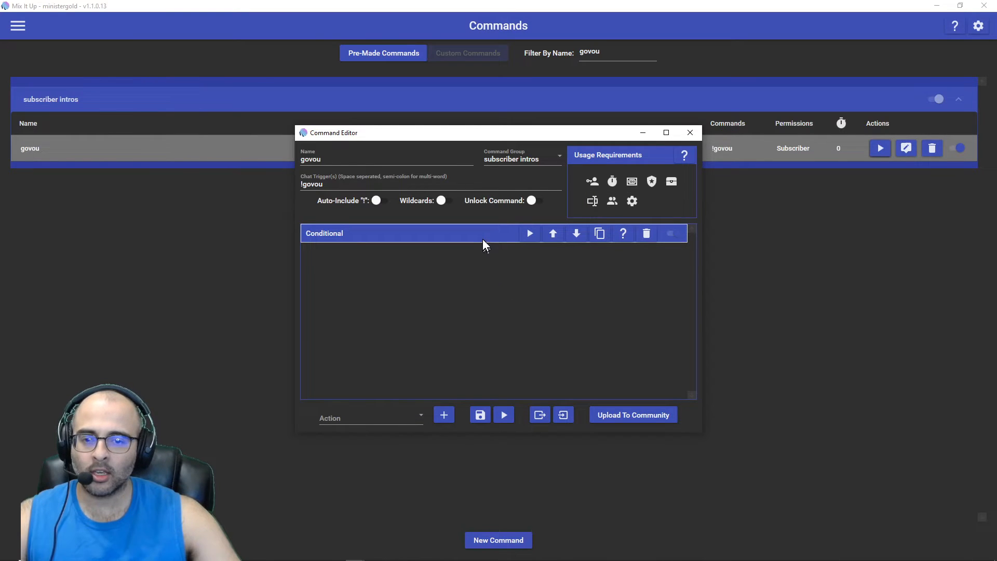
{"action": "left_click", "coordinate": [371, 417]}
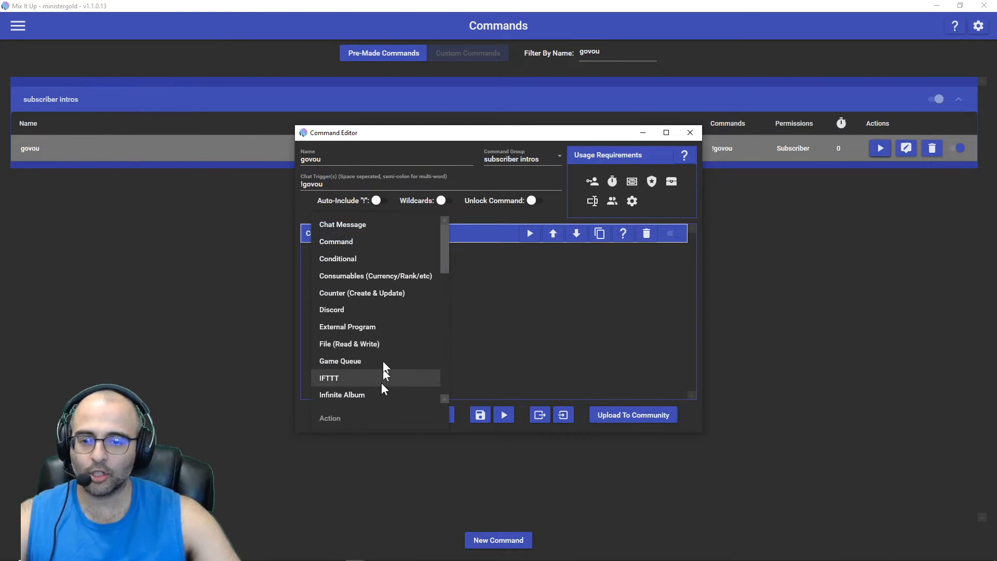
{"action": "left_click", "coordinate": [338, 259]}
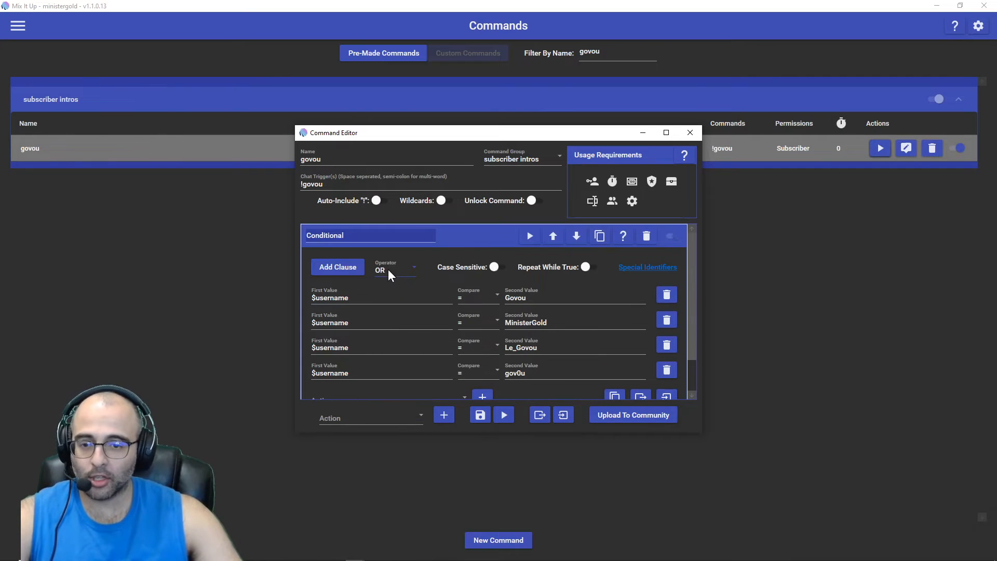
{"action": "mouse_move", "coordinate": [404, 288]}
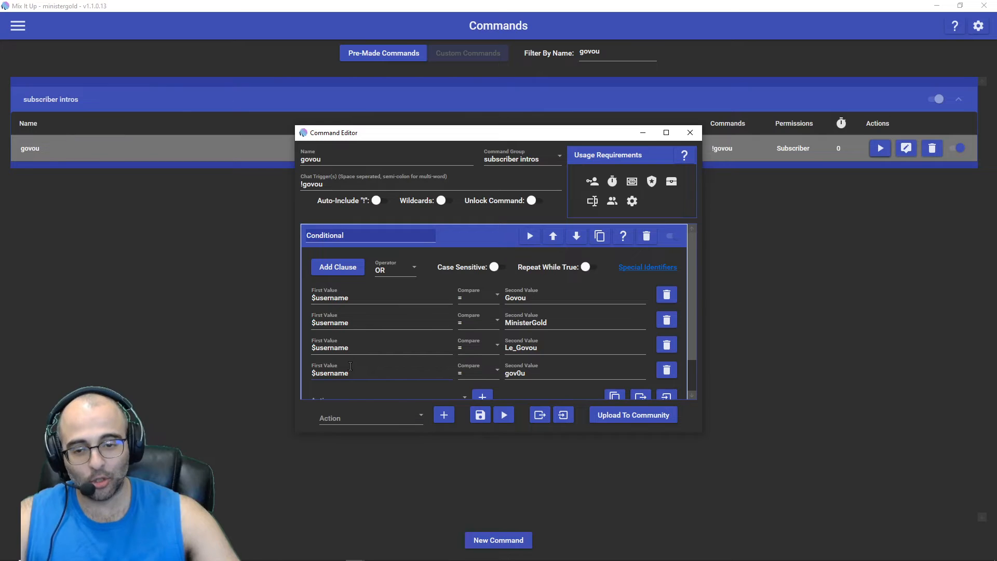
{"action": "mouse_move", "coordinate": [341, 373]}
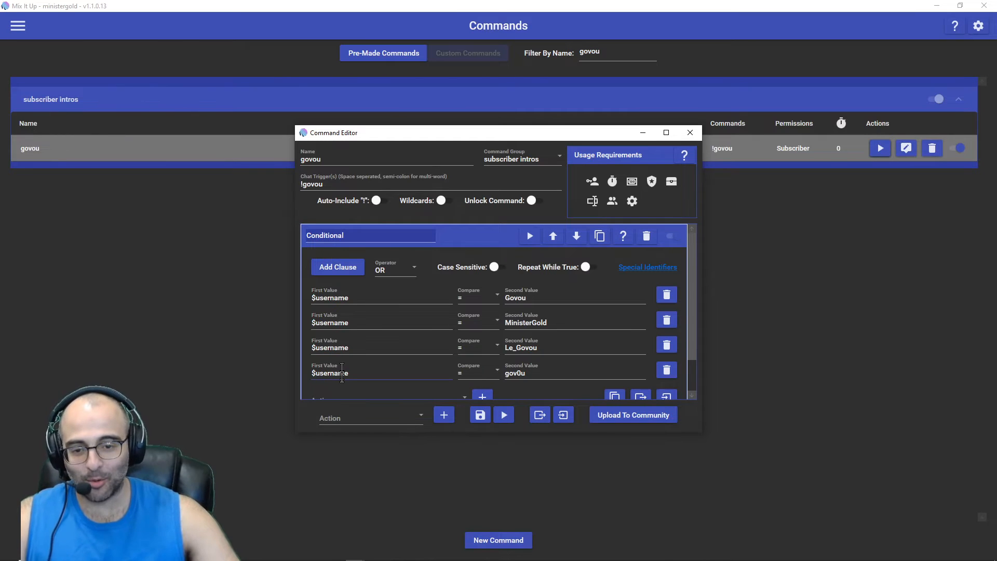
{"action": "double_click", "coordinate": [526, 322]}
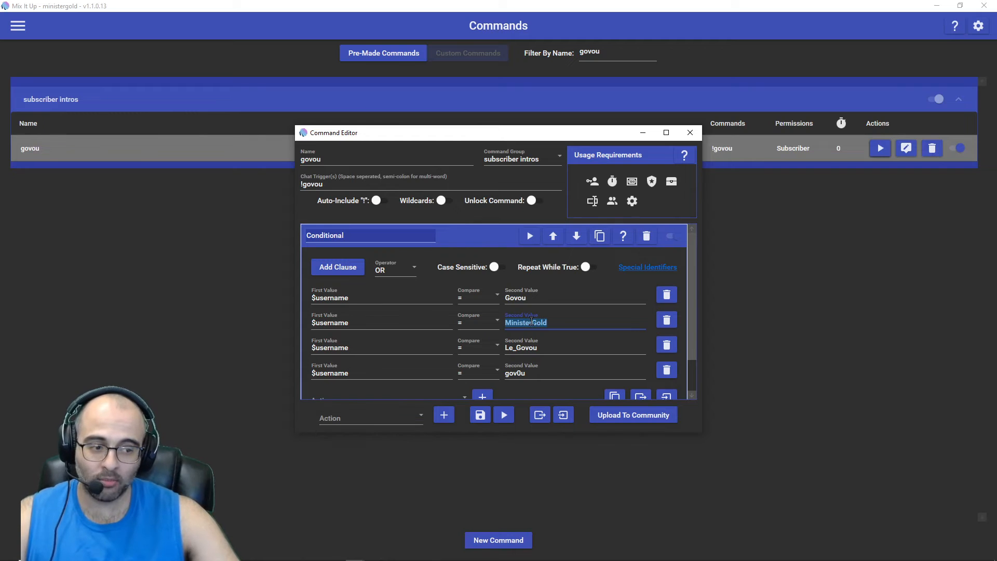
{"action": "mouse_move", "coordinate": [419, 270]}
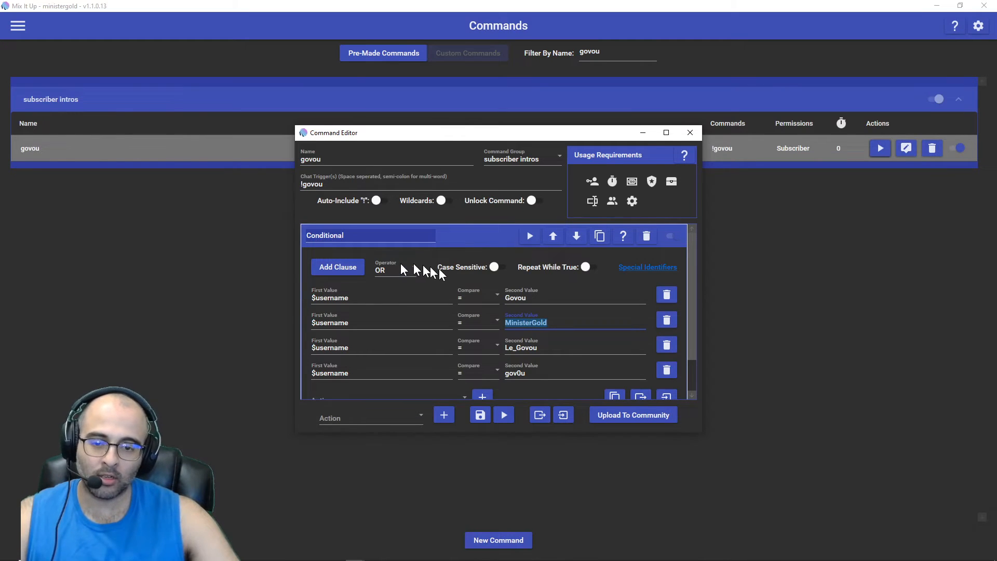
{"action": "mouse_move", "coordinate": [330, 298]}
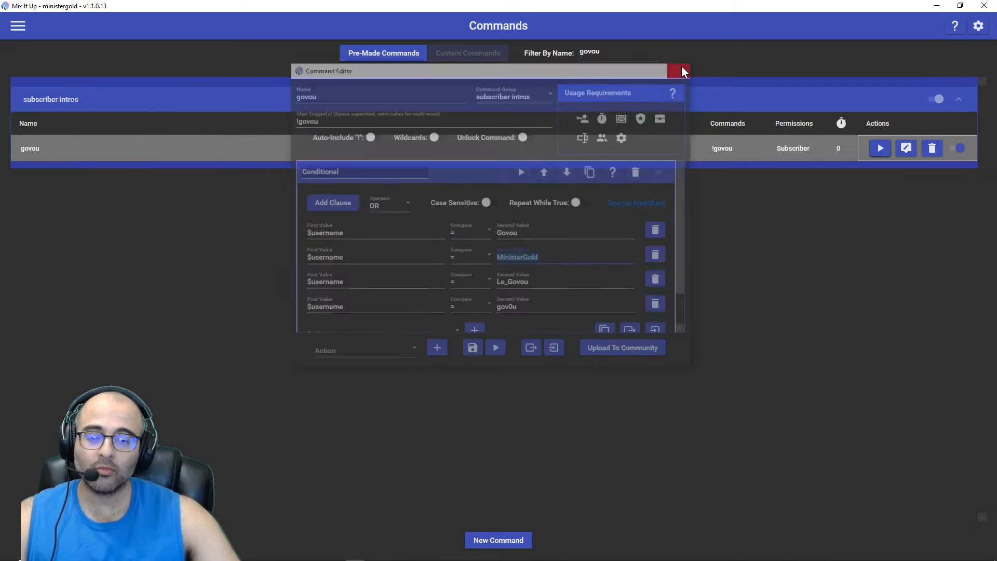
- Close the command editor, revisit the Users page for gov0u, then bring up the section menu
{"action": "left_click", "coordinate": [678, 71]}
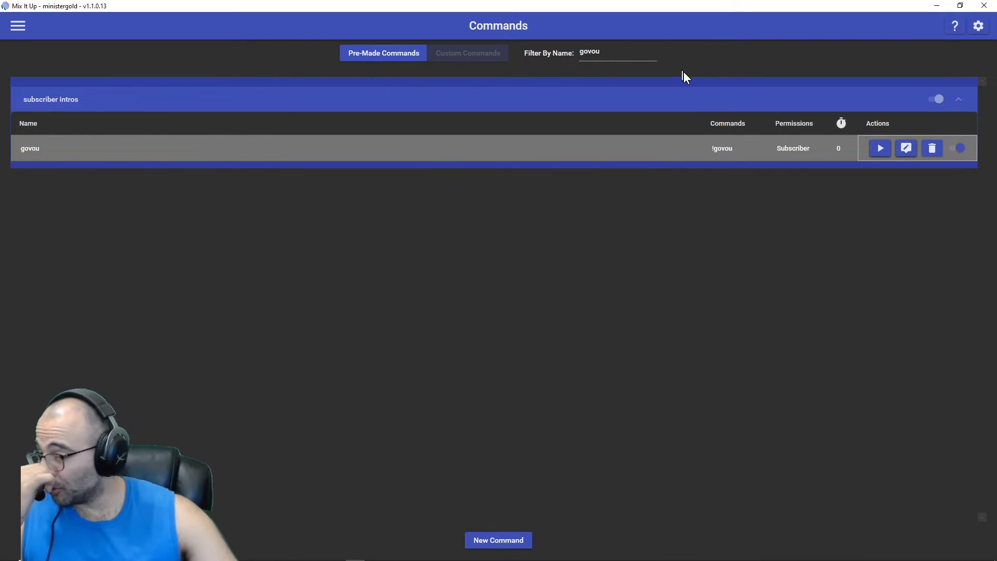
{"action": "left_click", "coordinate": [18, 25]}
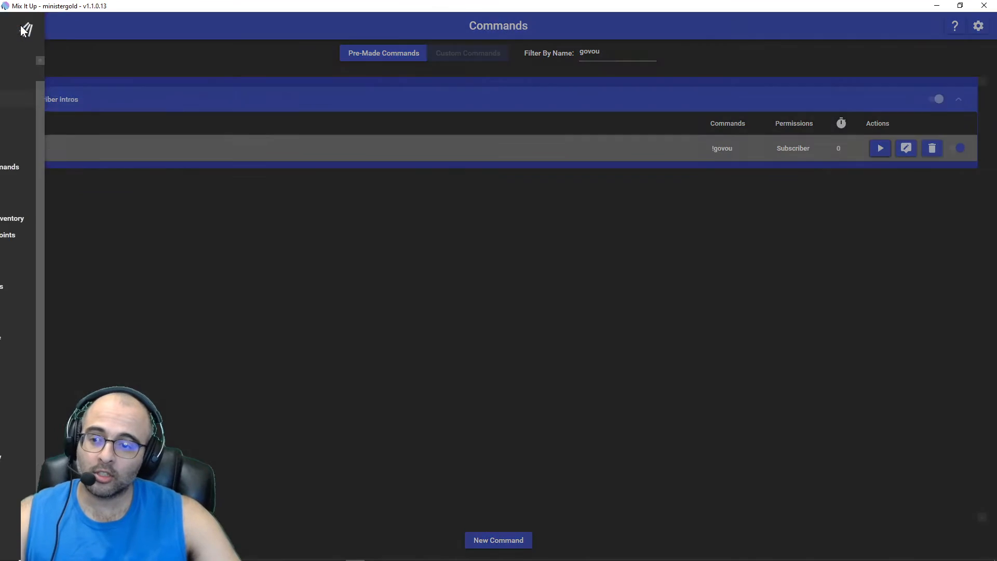
{"action": "left_click", "coordinate": [24, 184]}
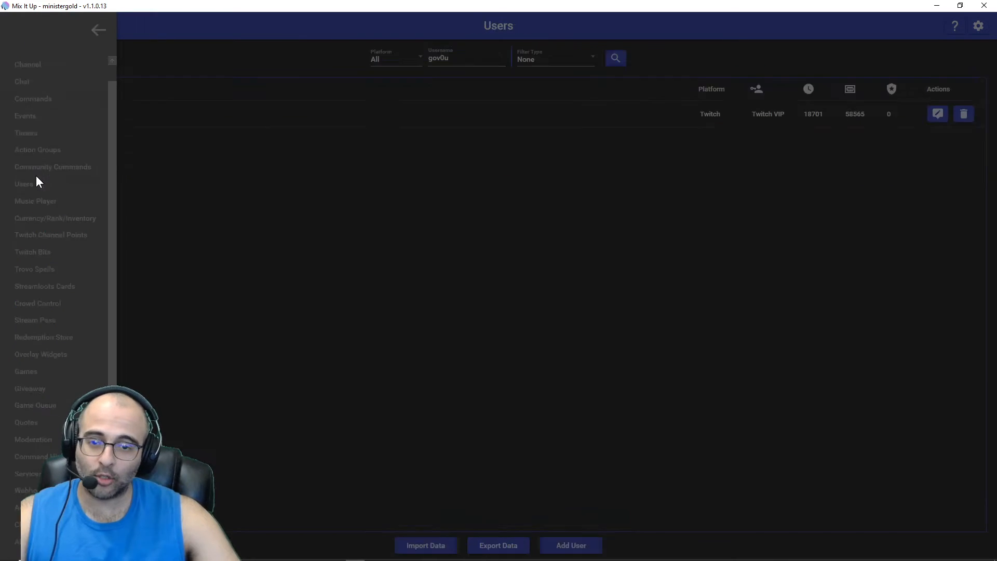
{"action": "left_click", "coordinate": [98, 29]}
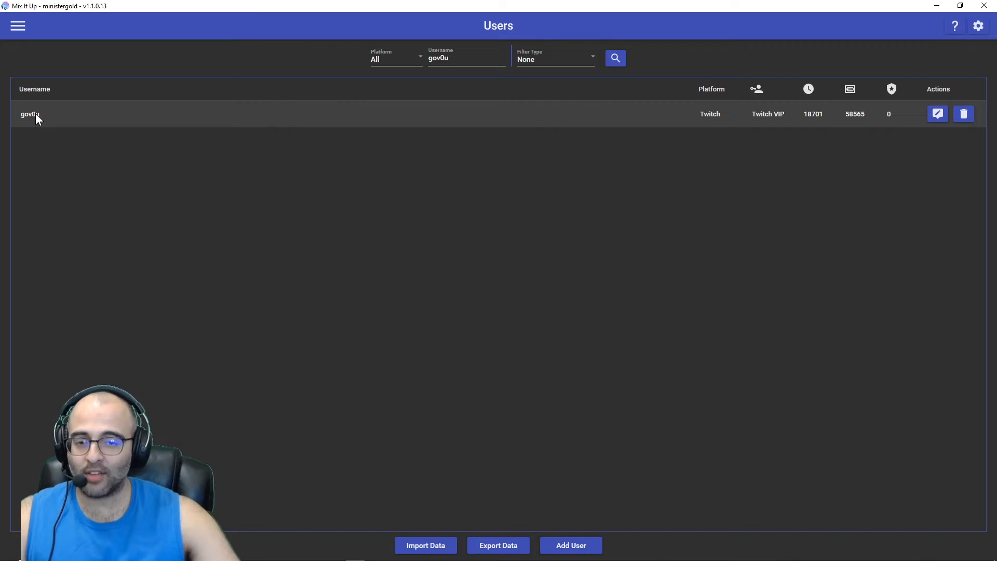
{"action": "mouse_move", "coordinate": [83, 121]}
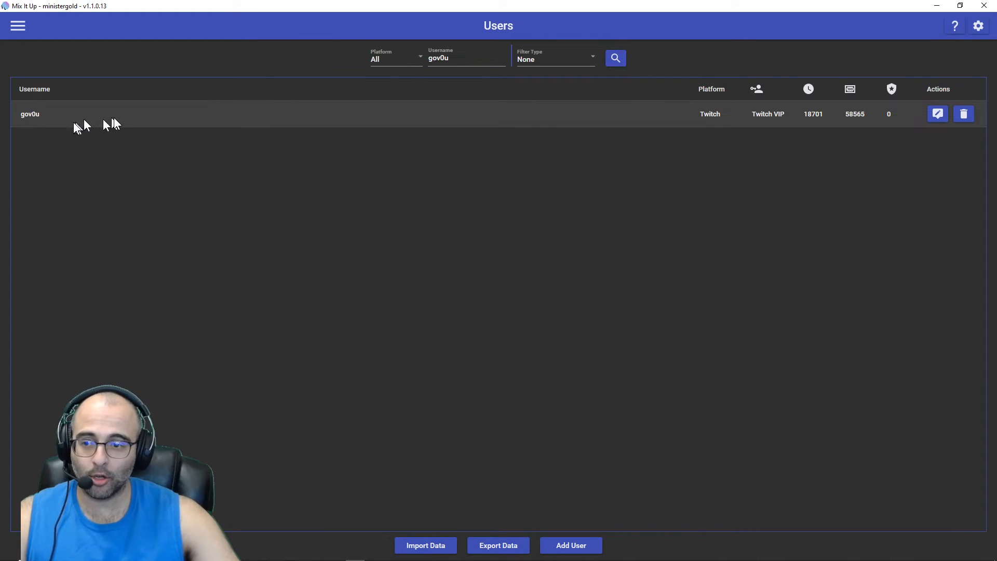
{"action": "mouse_move", "coordinate": [111, 125]}
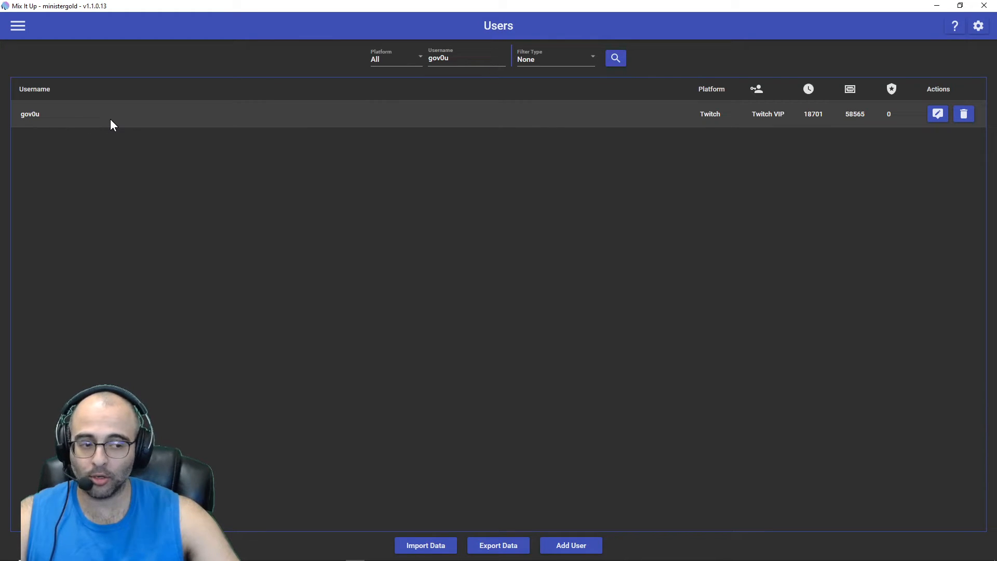
{"action": "mouse_move", "coordinate": [18, 25]}
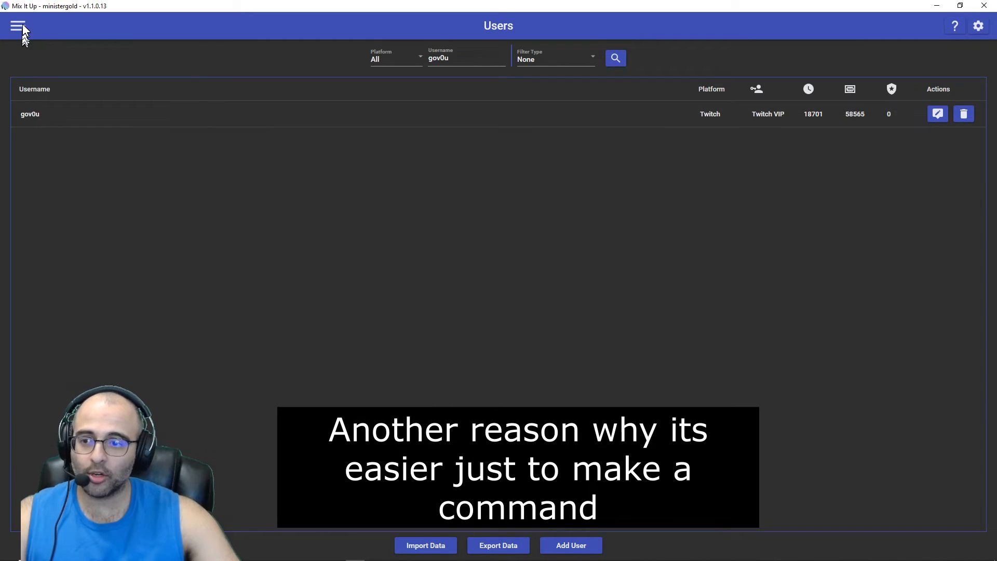
{"action": "left_click", "coordinate": [18, 26]}
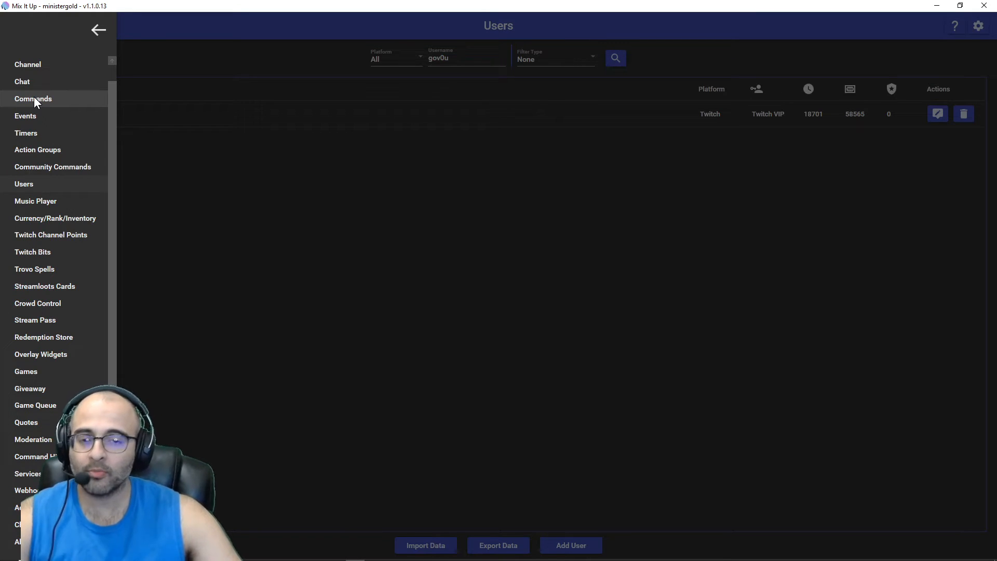
- Filter Commands by 'govou', expand subscriber intros, edit govou and expand its Conditional action
{"action": "left_click", "coordinate": [33, 99]}
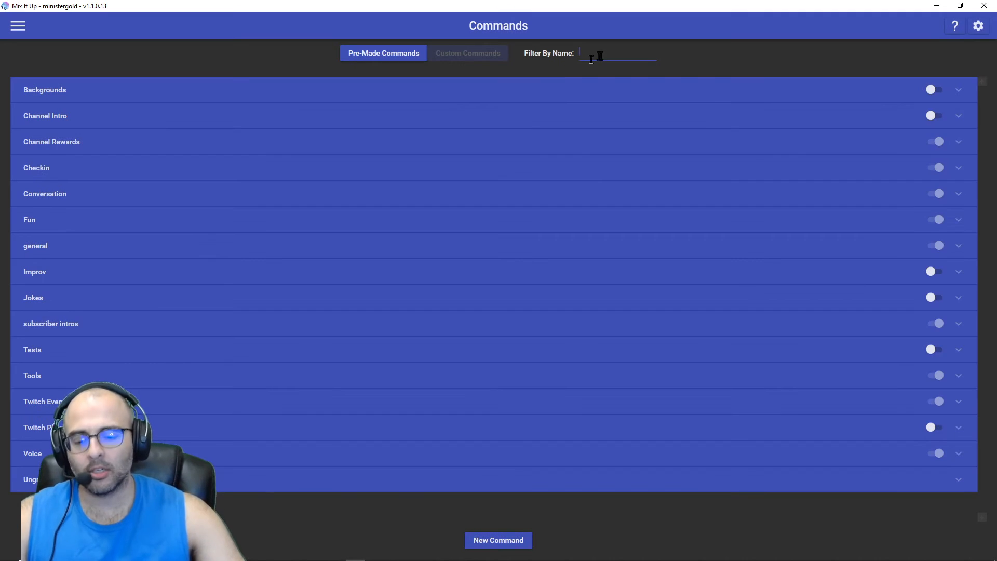
{"action": "type", "text": "govou"}
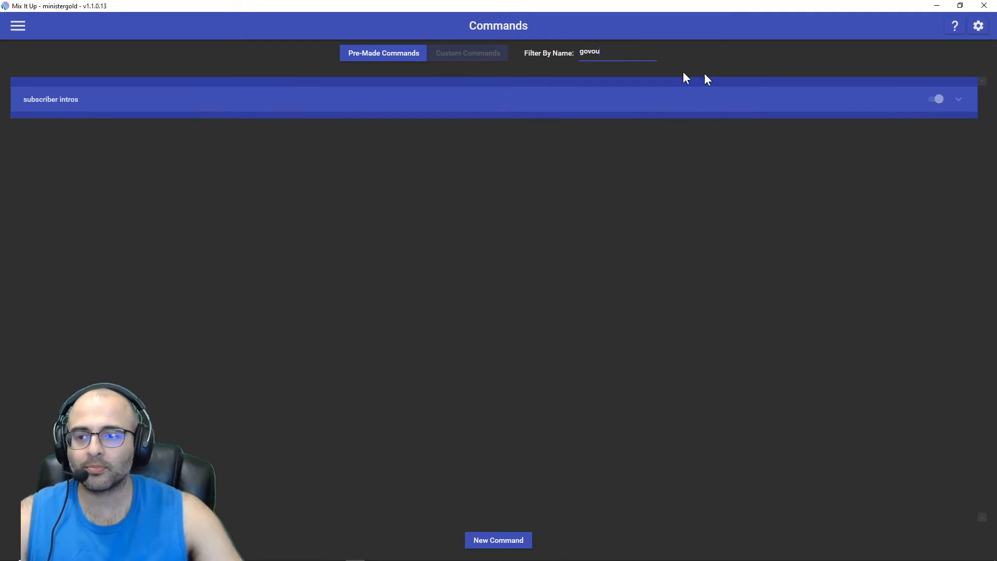
{"action": "left_click", "coordinate": [958, 100]}
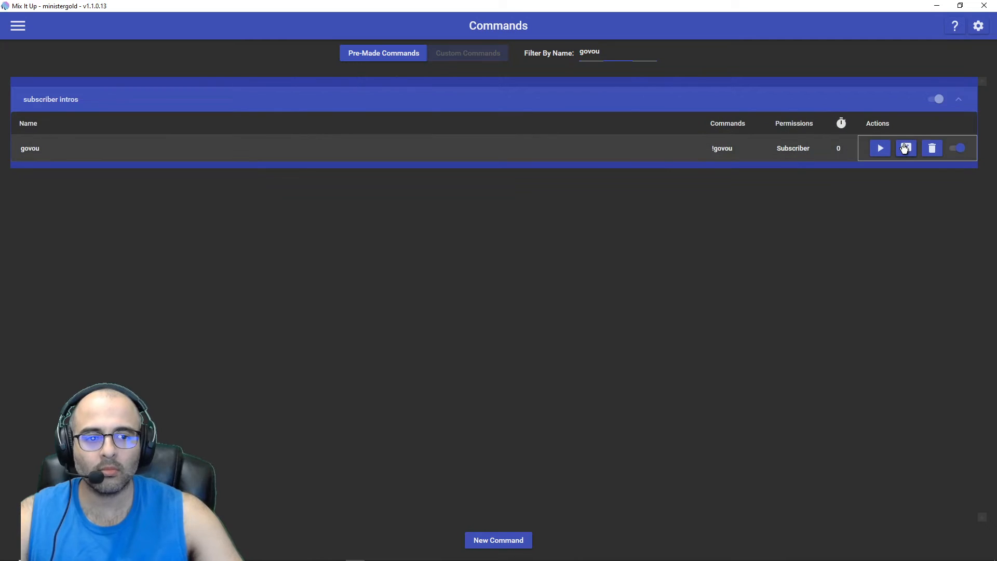
{"action": "left_click", "coordinate": [906, 149]}
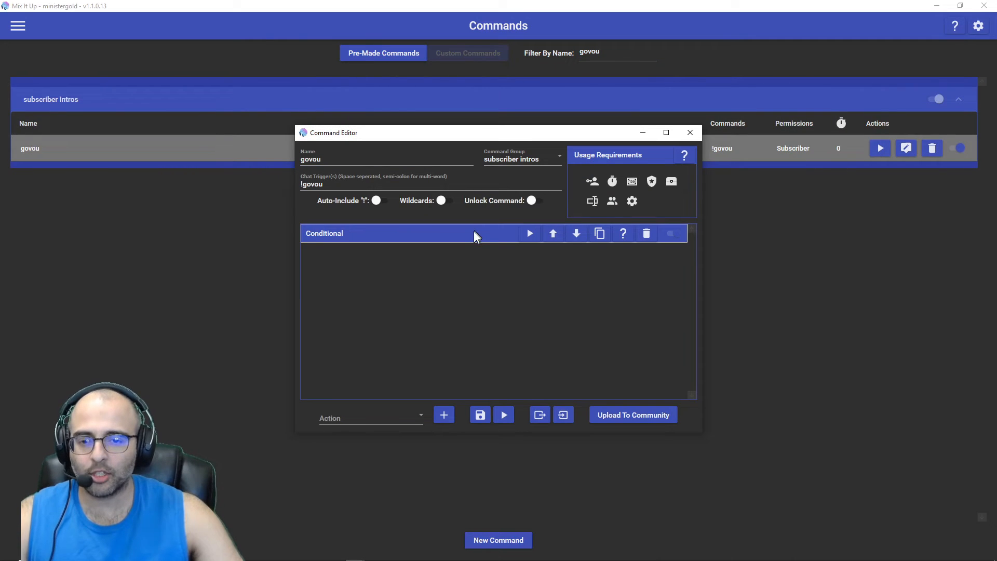
{"action": "left_click", "coordinate": [381, 232]}
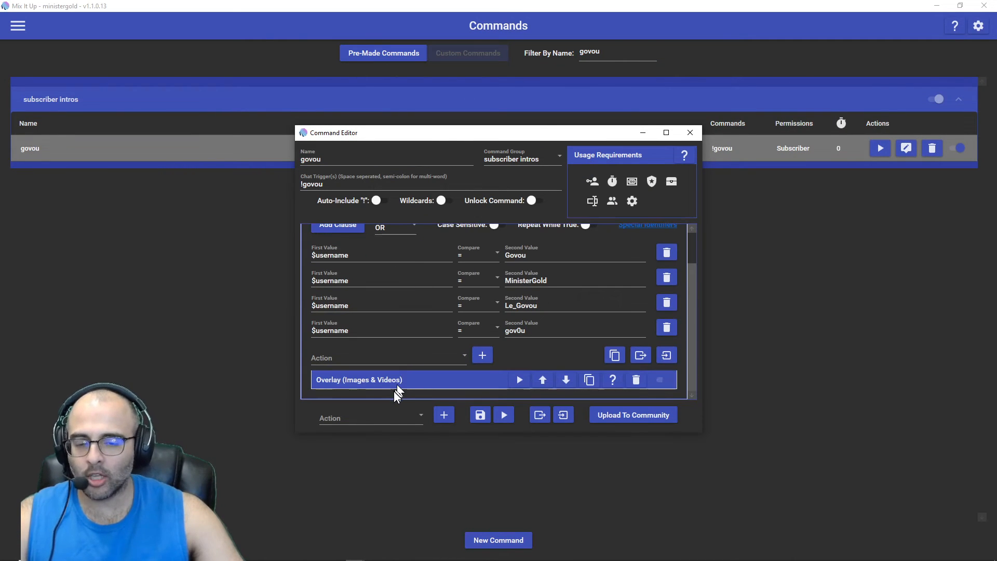
{"action": "mouse_move", "coordinate": [409, 387]}
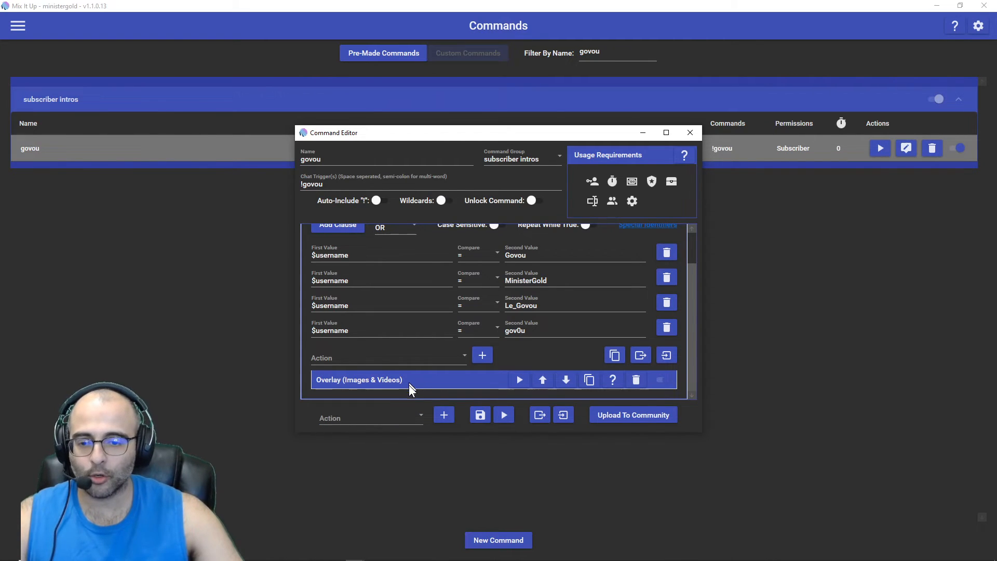
{"action": "mouse_move", "coordinate": [614, 153]}
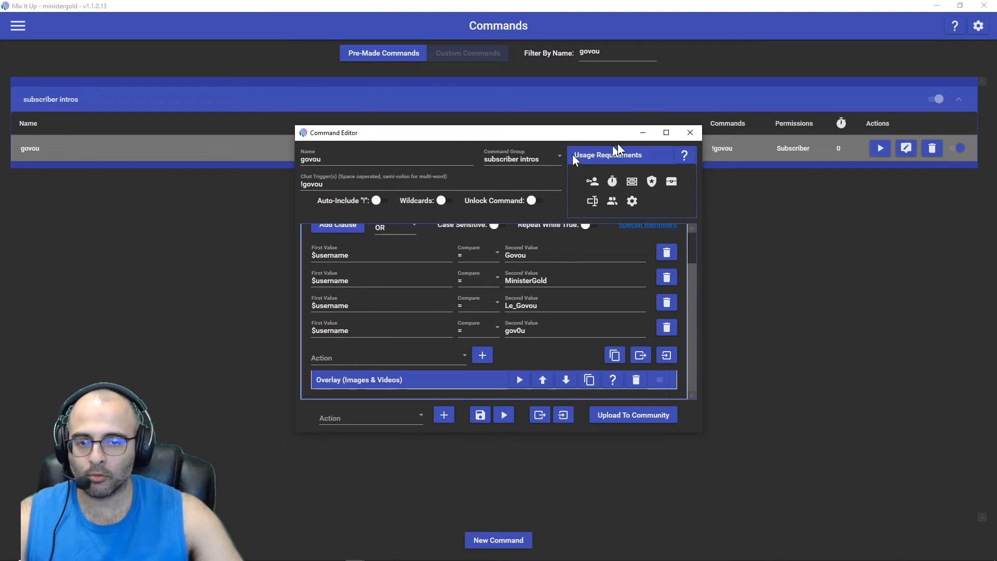
- Maximize the editor and choose Overlay (Images & Videos) as the action type inside the conditional
{"action": "left_click", "coordinate": [666, 132]}
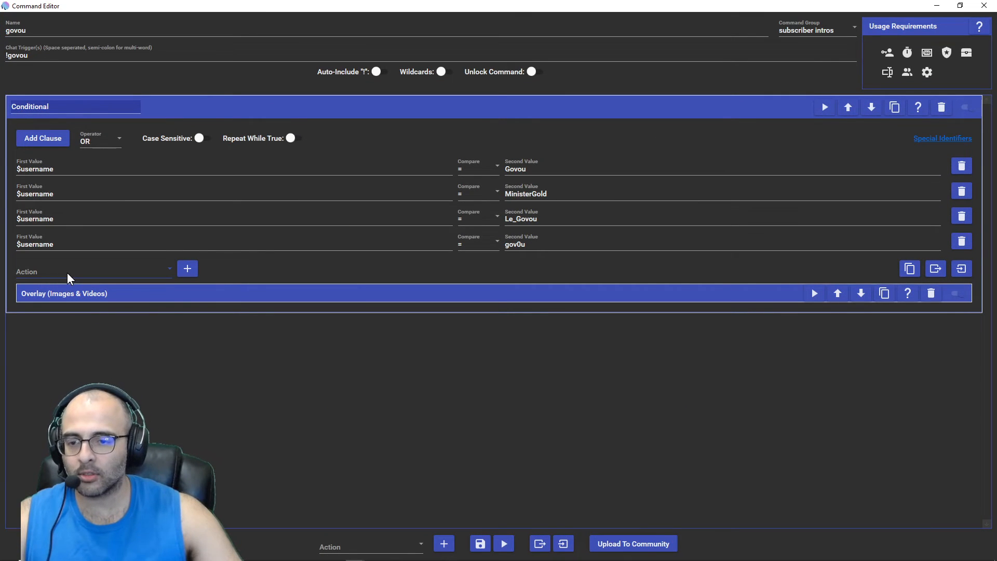
{"action": "left_click", "coordinate": [93, 268]}
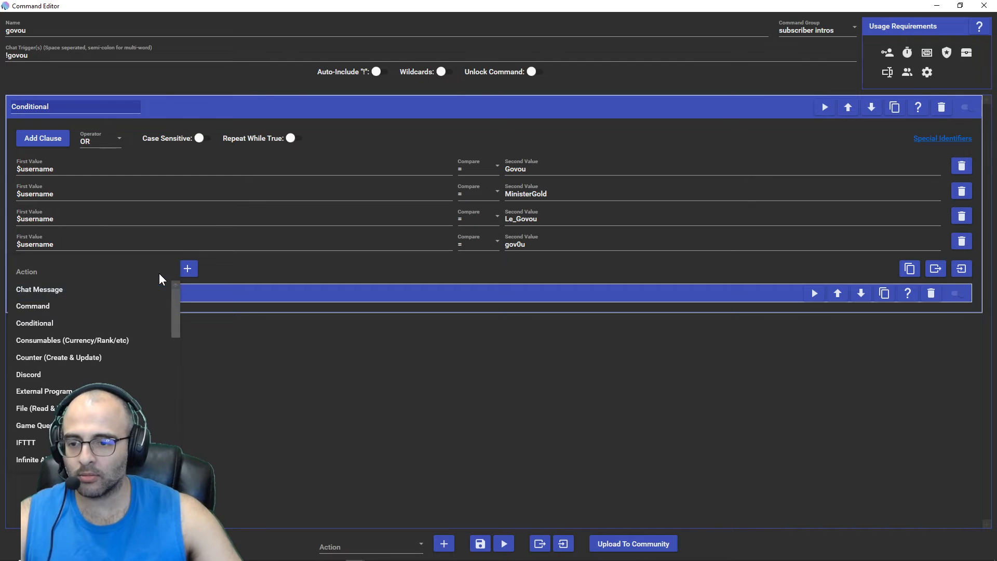
{"action": "scroll", "scroll_direction": "down", "scroll_amount": 3}
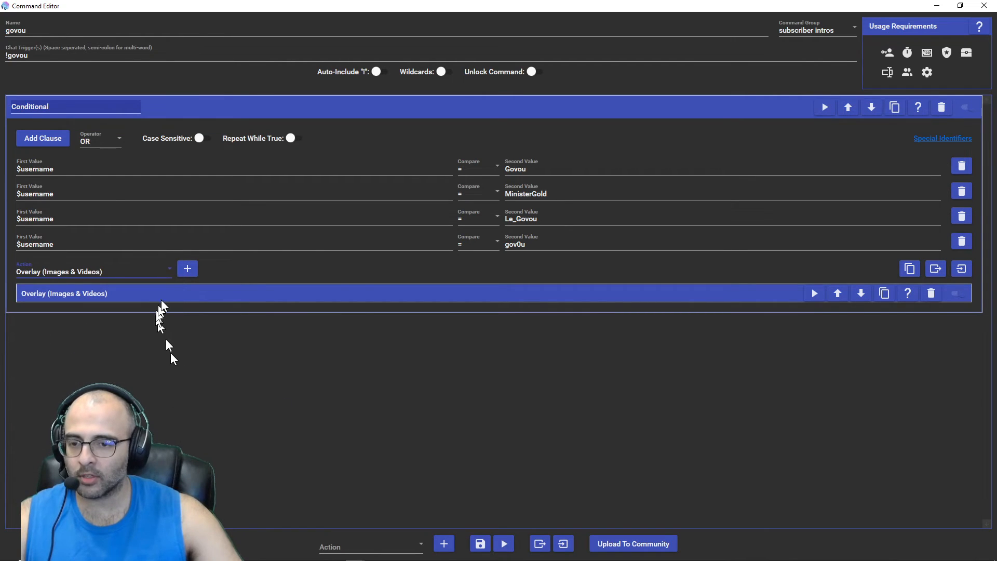
{"action": "mouse_move", "coordinate": [131, 305]}
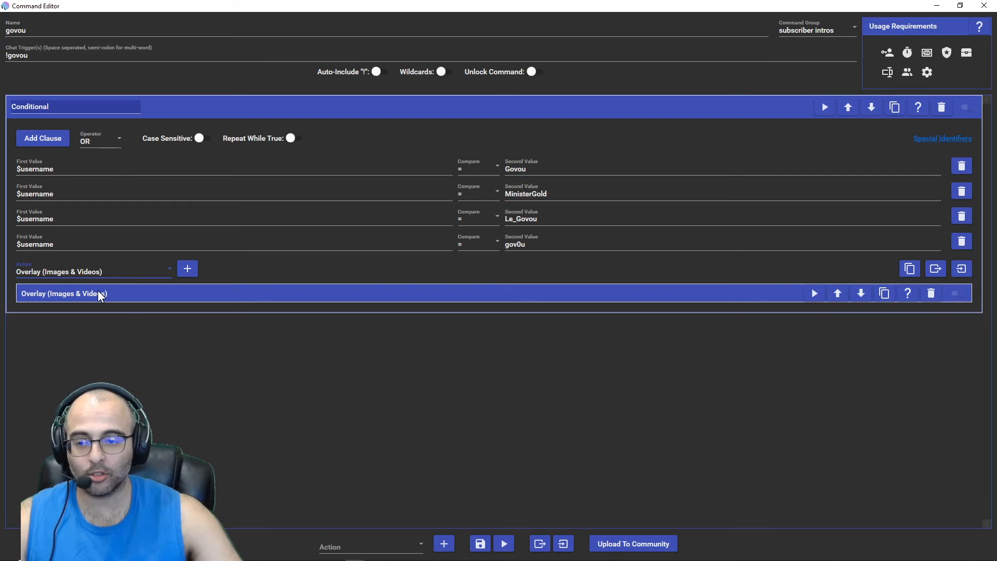
{"action": "mouse_move", "coordinate": [114, 311]}
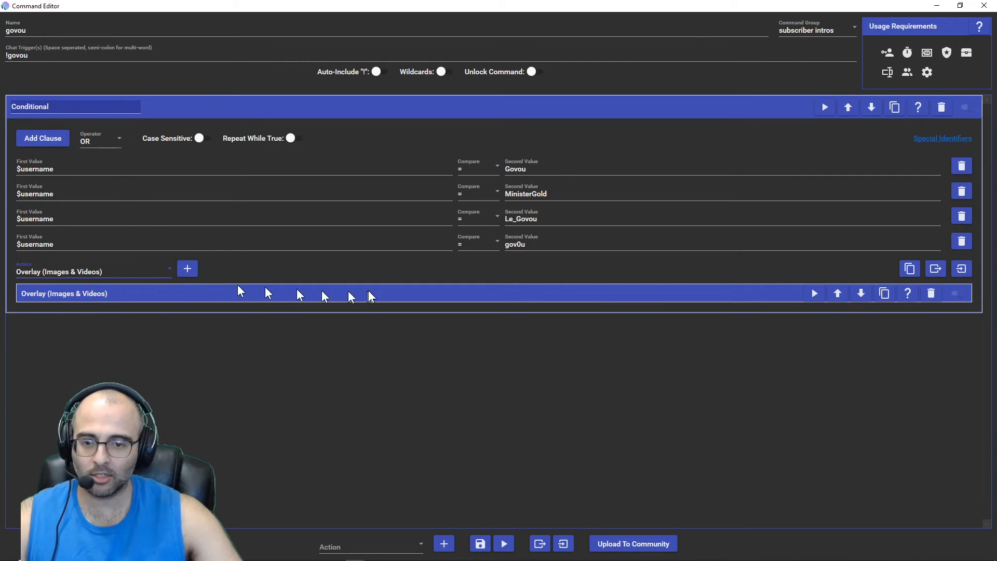
- Set the overlay to a Video playing govou_gyoubu.webm at 560×320, preview it, and collapse the conditional
{"action": "left_click", "coordinate": [63, 293]}
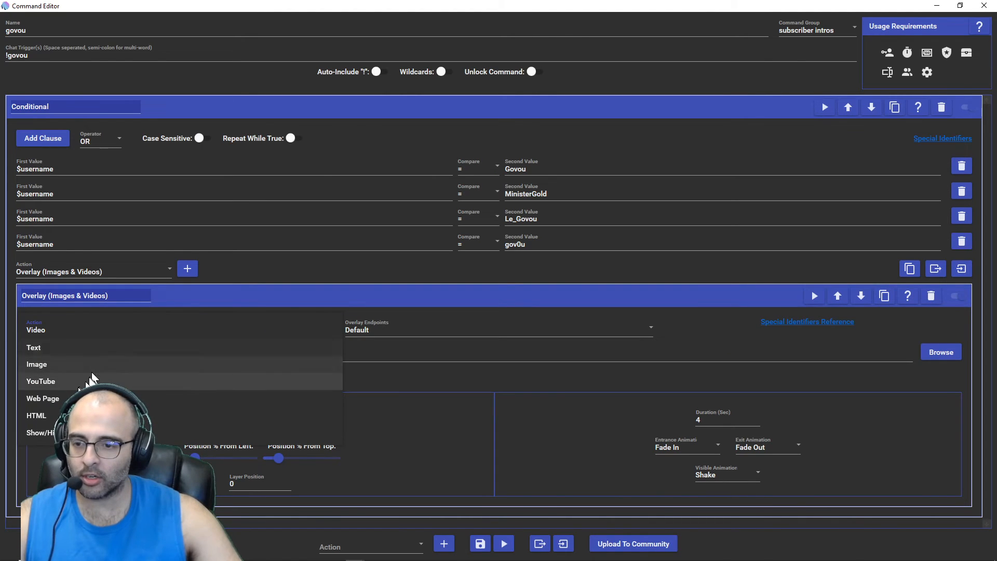
{"action": "mouse_move", "coordinate": [58, 333]}
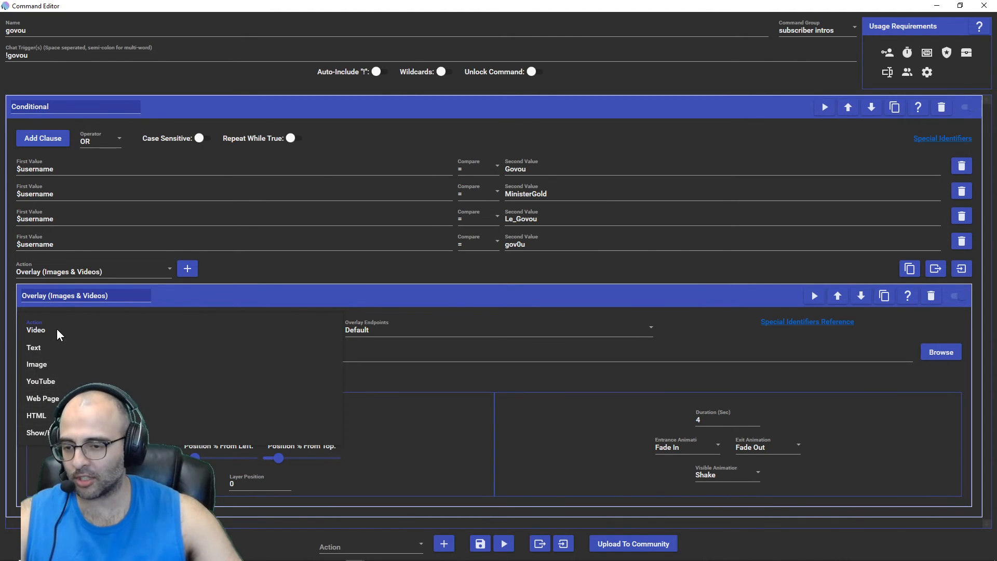
{"action": "left_click", "coordinate": [35, 330]}
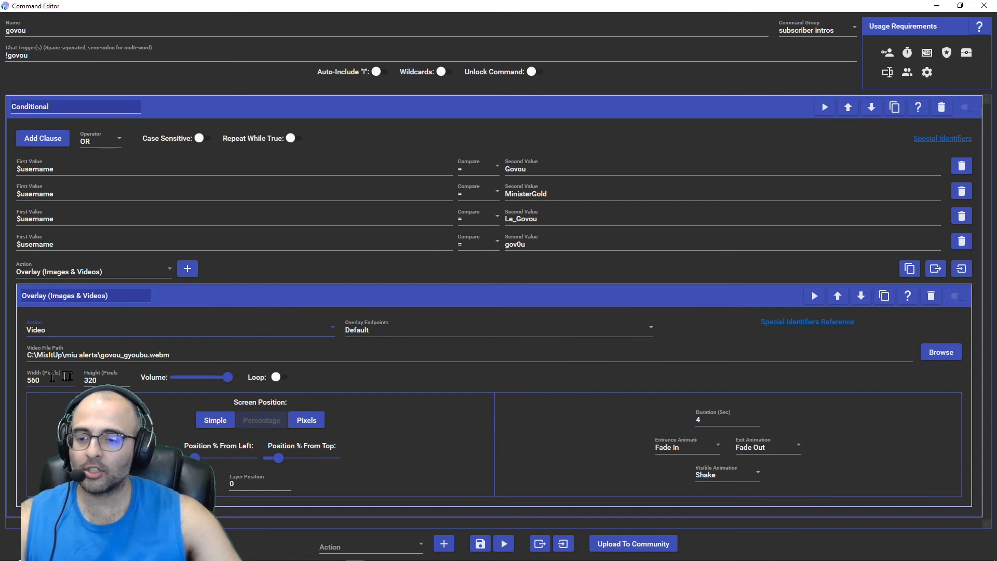
{"action": "mouse_move", "coordinate": [213, 385]}
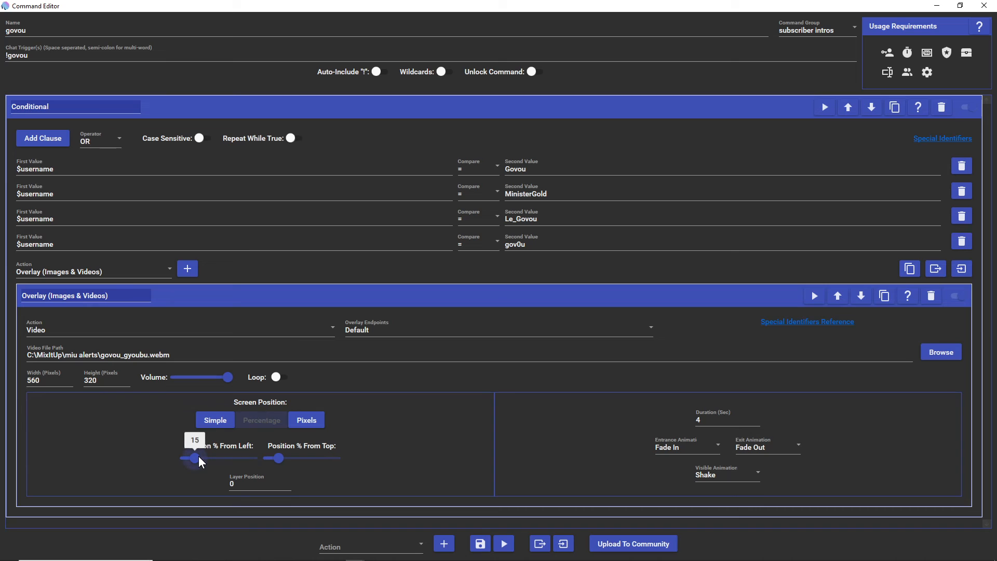
{"action": "mouse_move", "coordinate": [277, 459]}
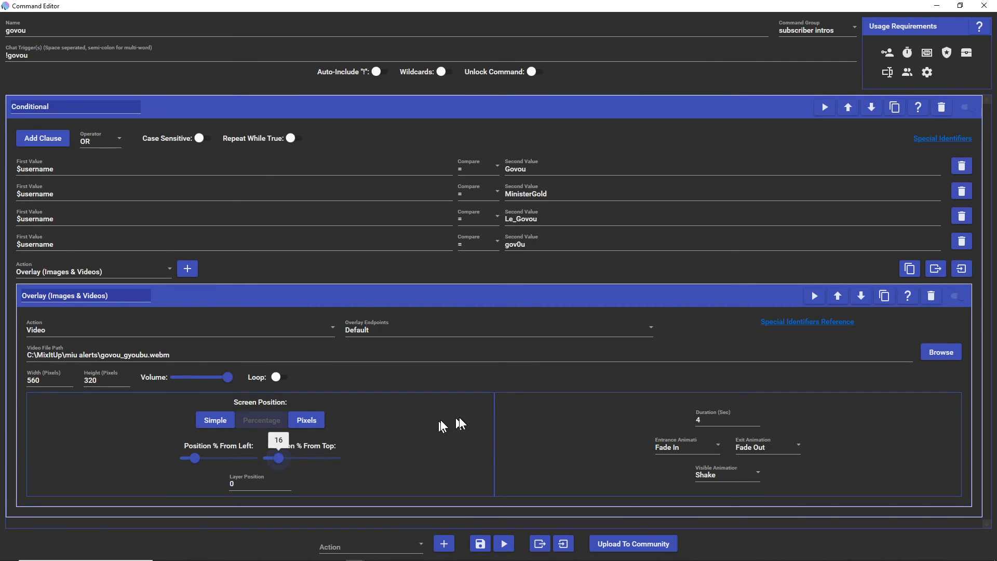
{"action": "mouse_move", "coordinate": [718, 341]}
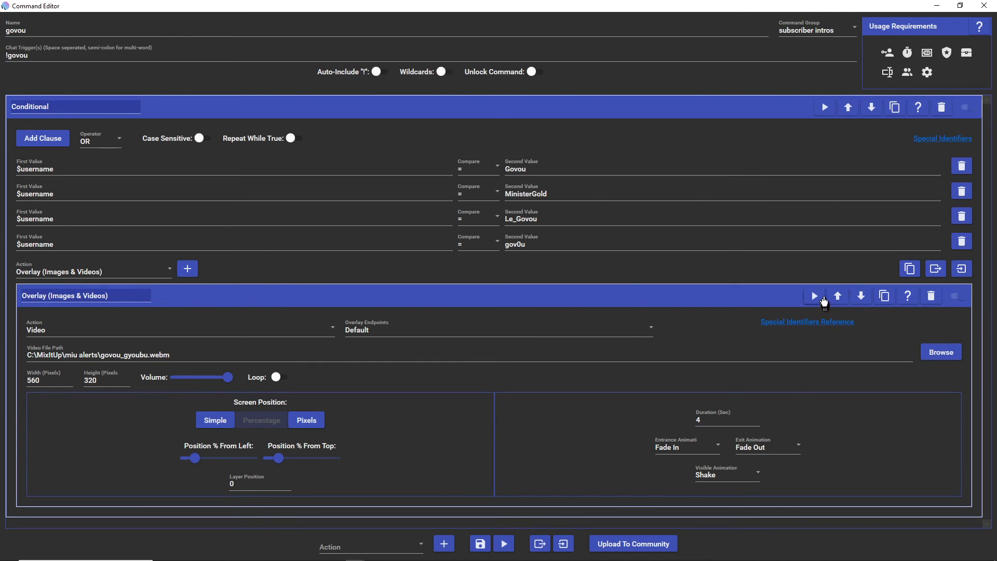
{"action": "left_click", "coordinate": [813, 296]}
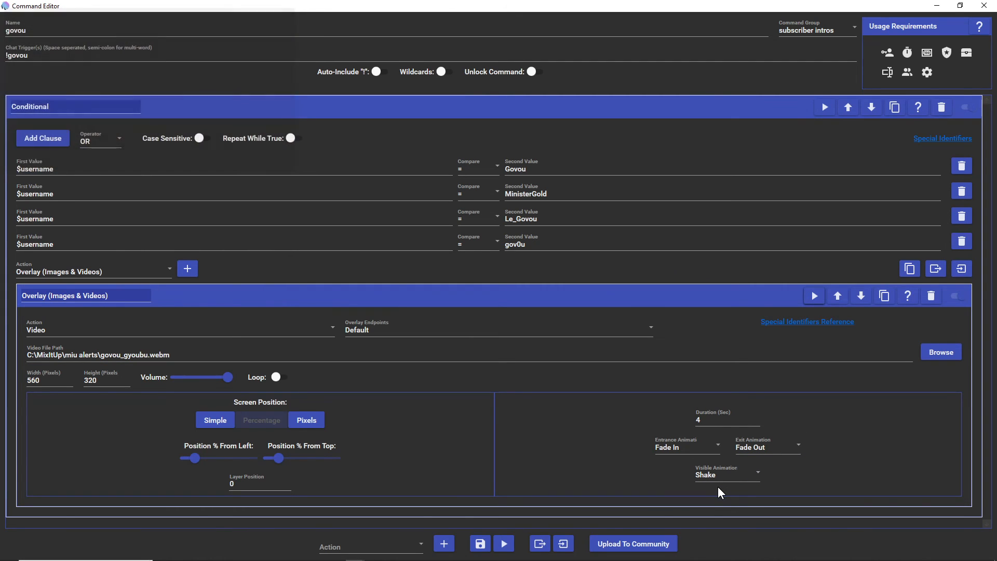
{"action": "left_click", "coordinate": [63, 293]}
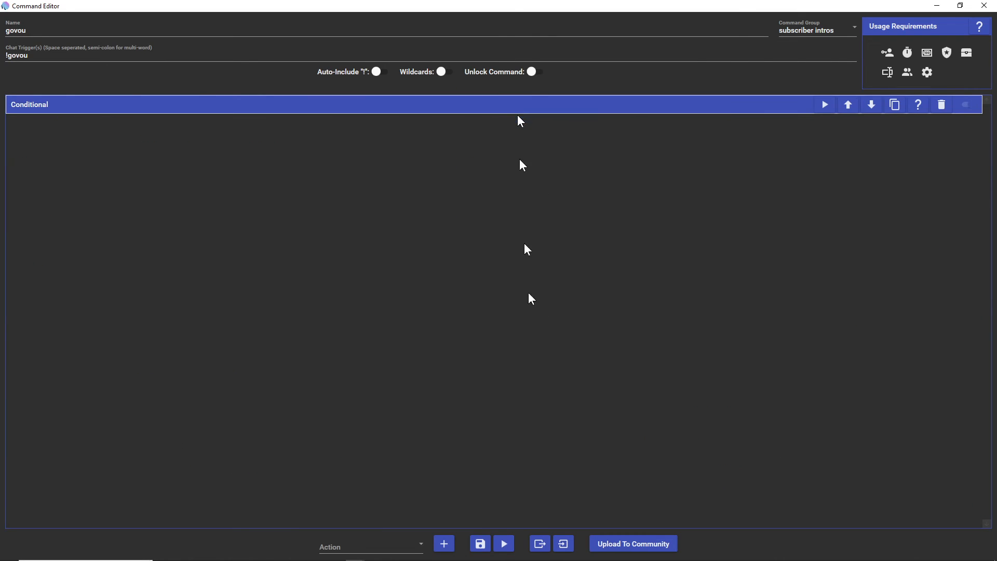
- Save and close the govou command, then return to the Users page
{"action": "left_click", "coordinate": [480, 543]}
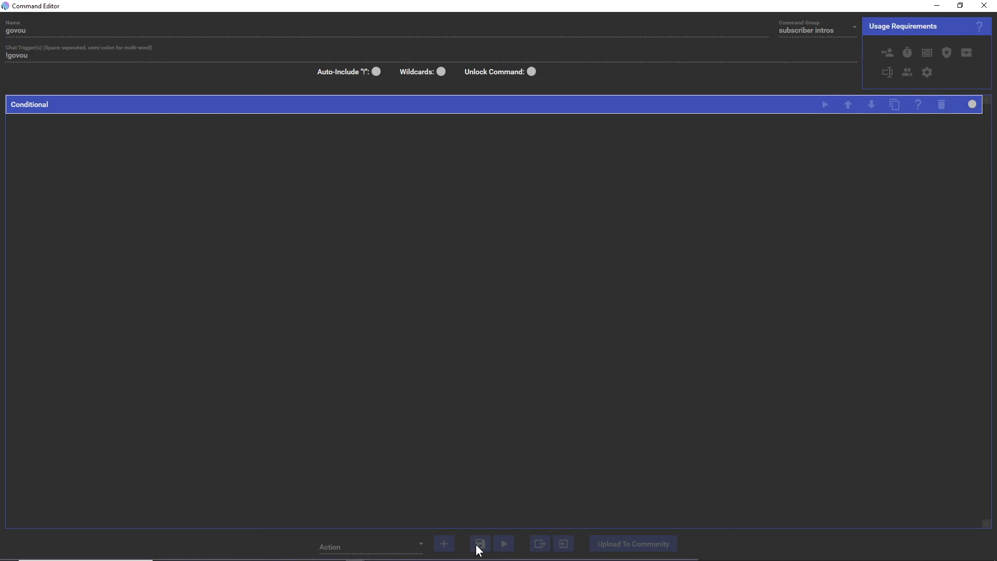
{"action": "left_click", "coordinate": [480, 544]}
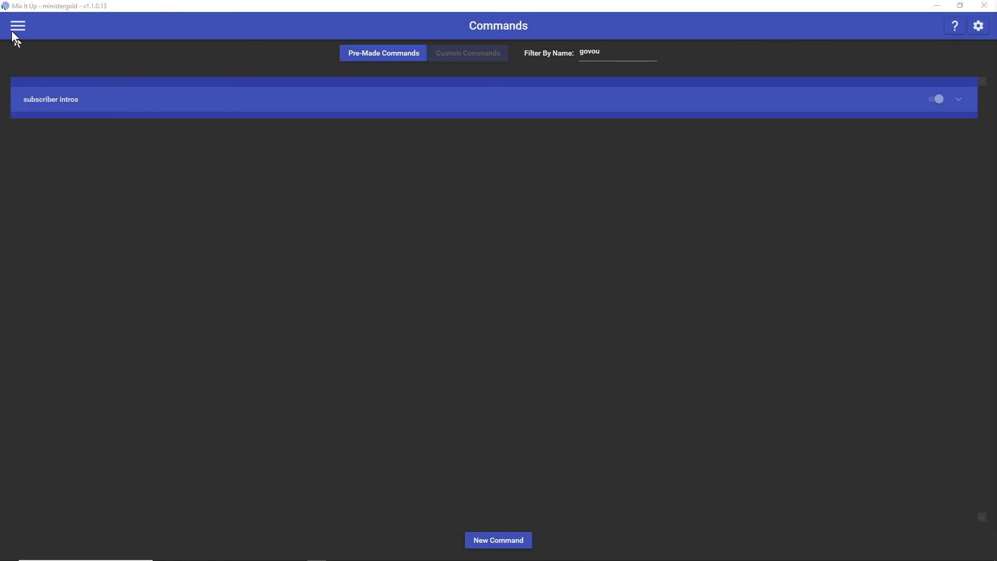
{"action": "left_click", "coordinate": [18, 25]}
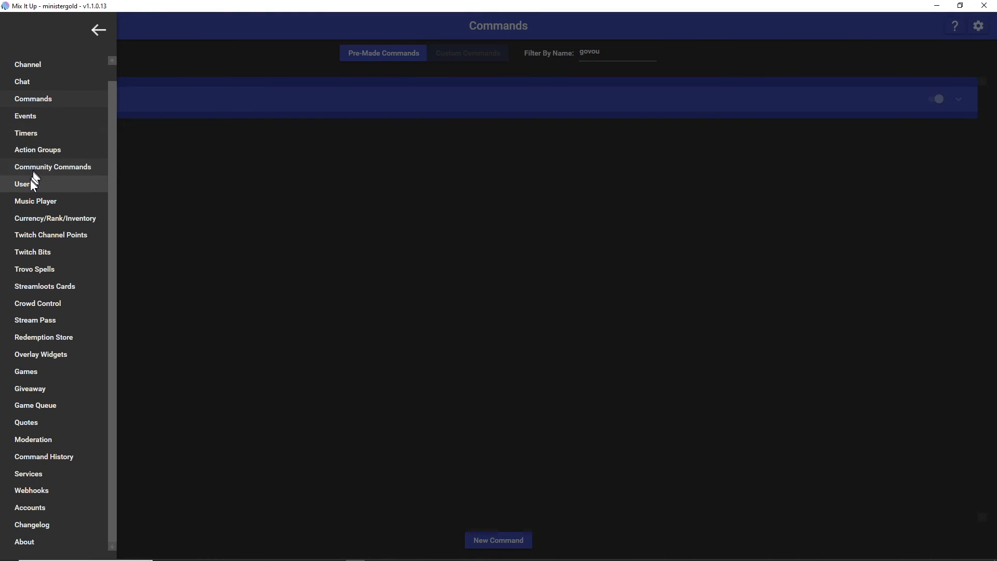
{"action": "left_click", "coordinate": [22, 184]}
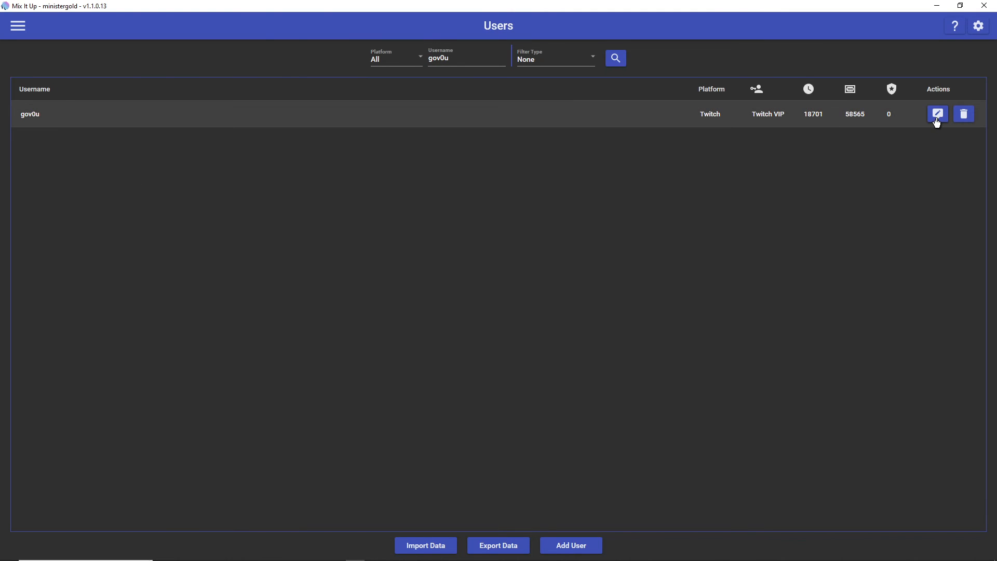
{"action": "left_click", "coordinate": [937, 114]}
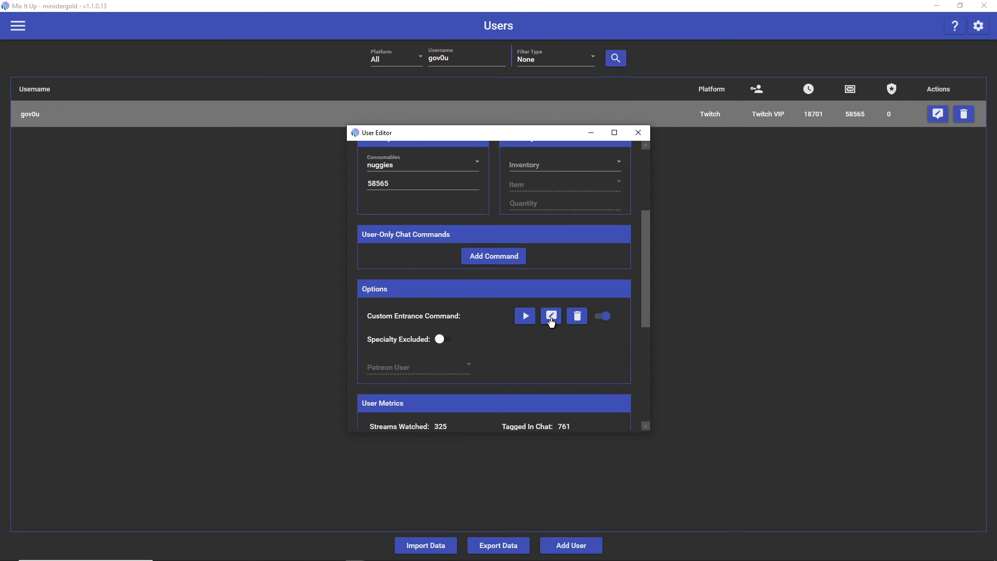
{"action": "mouse_move", "coordinate": [551, 316]}
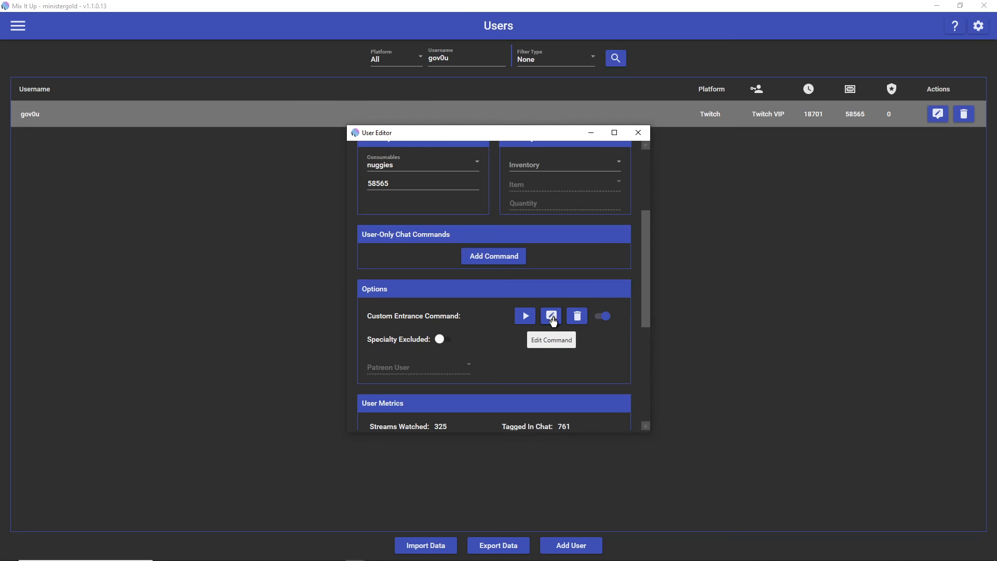
{"action": "left_click", "coordinate": [551, 315]}
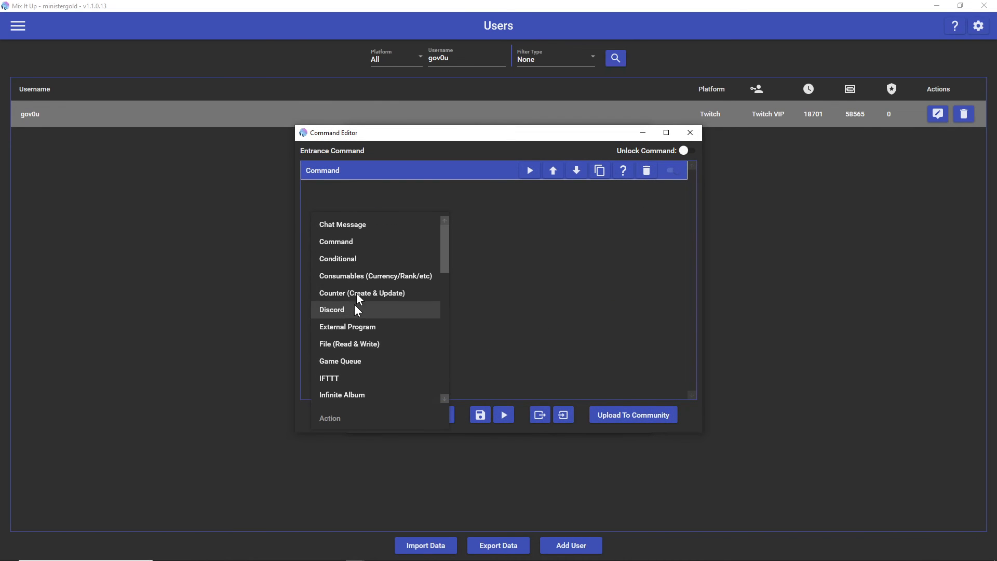
- Add a Command action running the Chat command govou and save the entrance command
{"action": "left_click", "coordinate": [336, 242]}
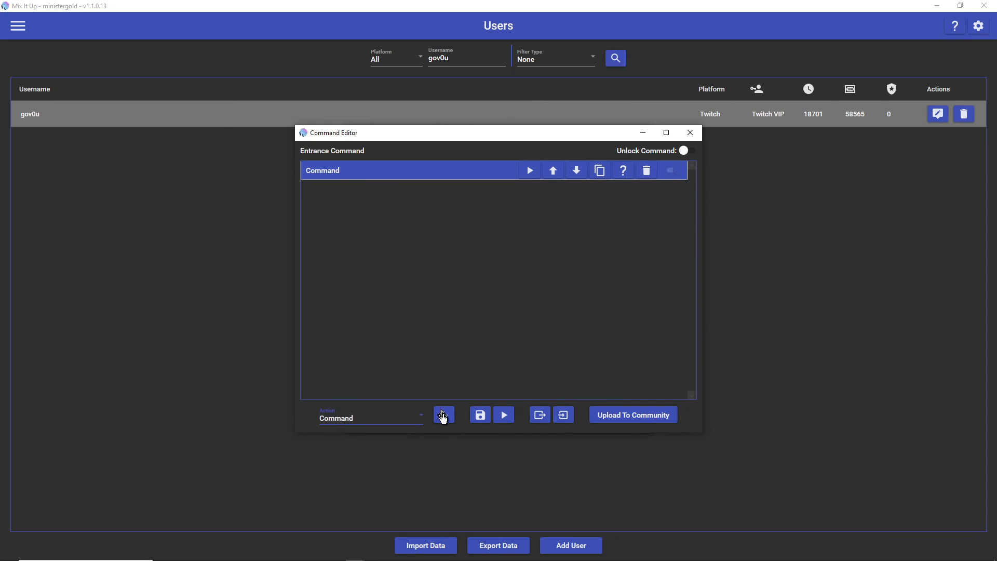
{"action": "left_click", "coordinate": [443, 414]}
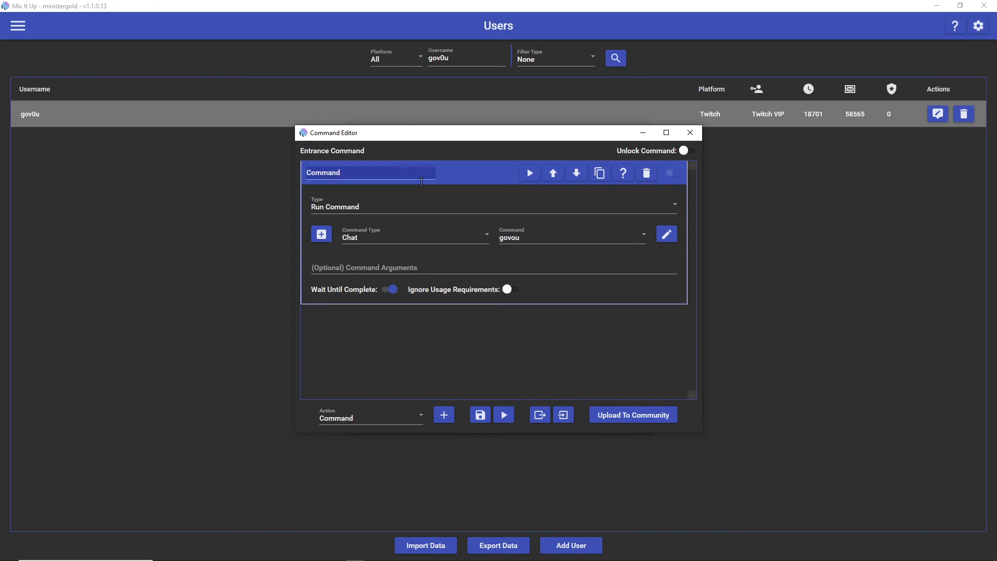
{"action": "mouse_move", "coordinate": [423, 242]}
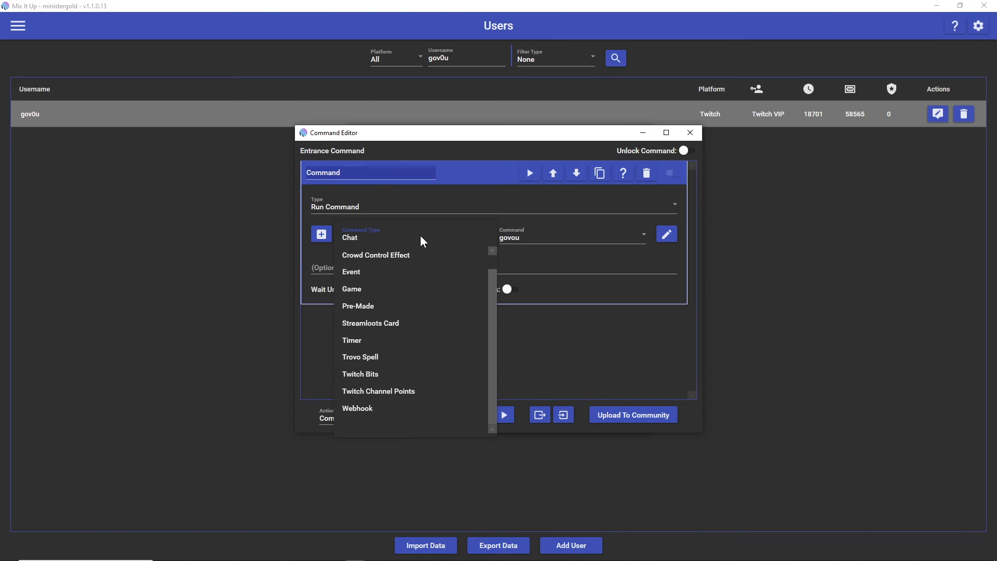
{"action": "left_click", "coordinate": [349, 237]}
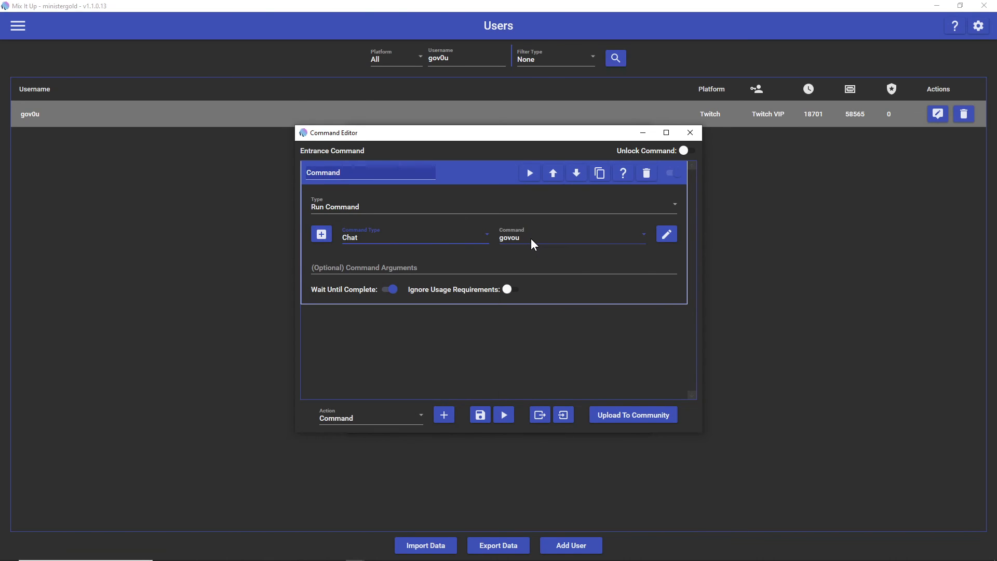
{"action": "mouse_move", "coordinate": [477, 185]}
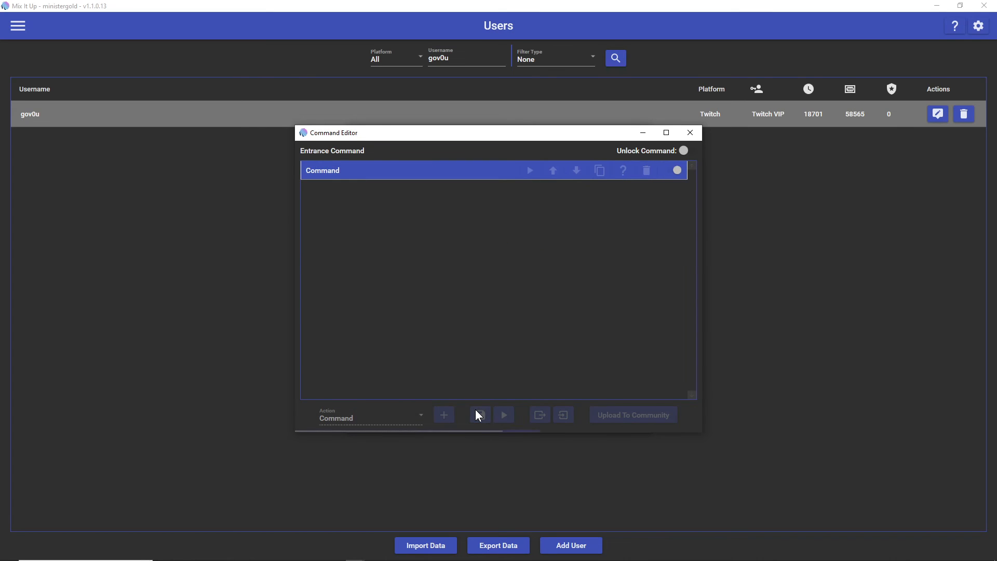
{"action": "left_click", "coordinate": [689, 132]}
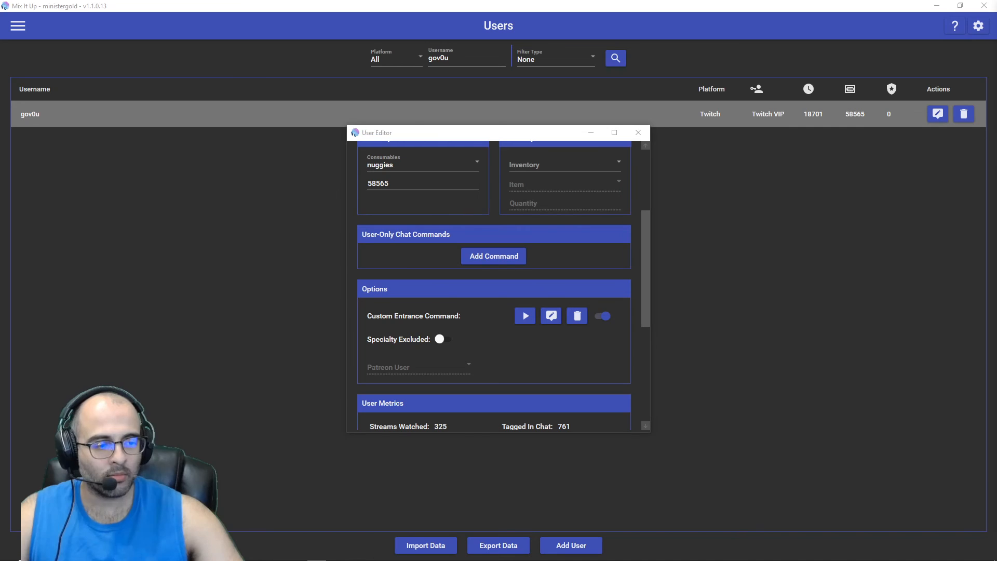
{"action": "mouse_move", "coordinate": [890, 280]}
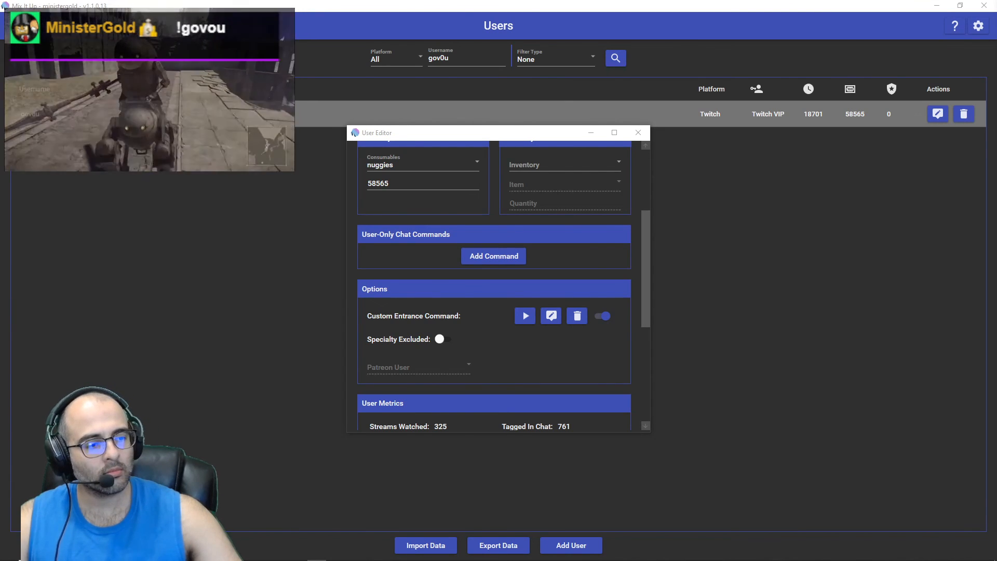
{"action": "mouse_move", "coordinate": [681, 119]}
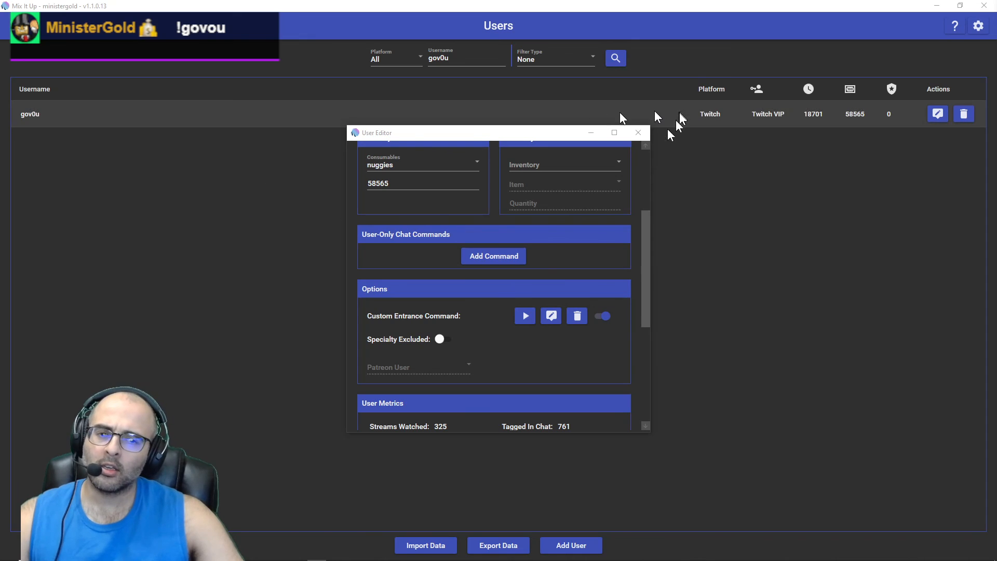
- Close the User Editor window, returning to the Users page
{"action": "left_click", "coordinate": [638, 132]}
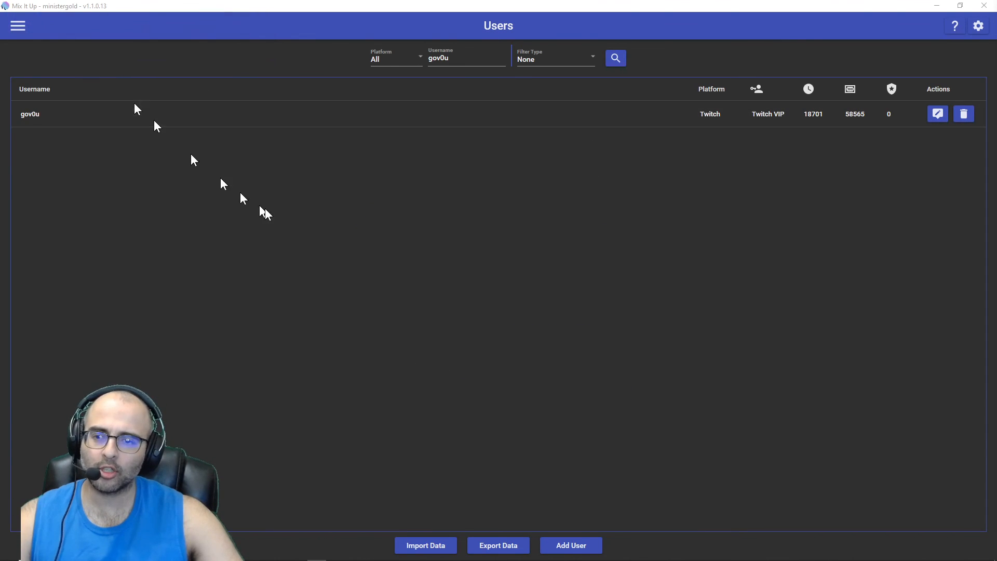
{"action": "mouse_move", "coordinate": [327, 234]}
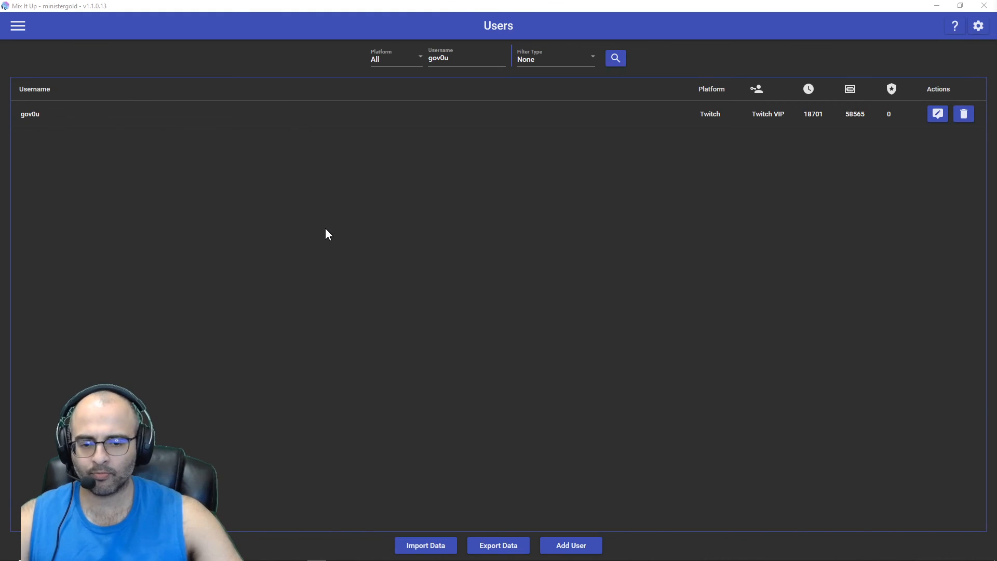